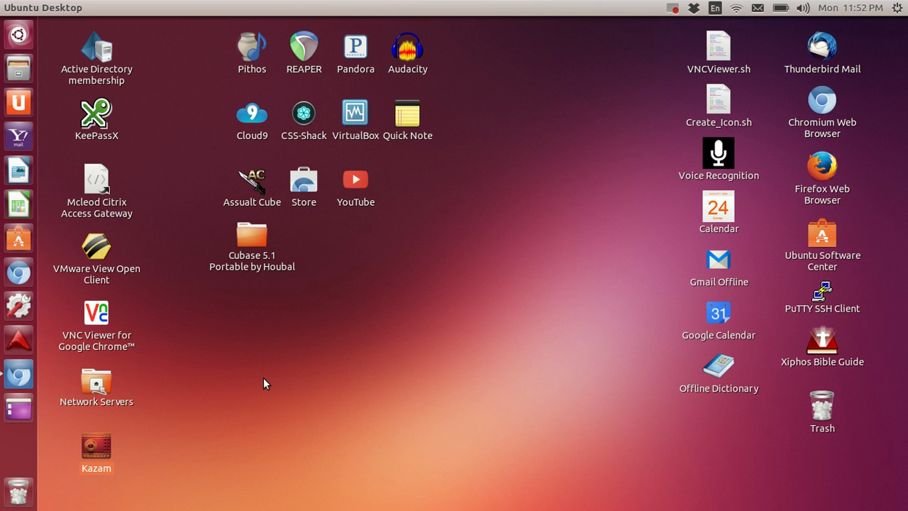
pyautogui.moveTo(468, 297)
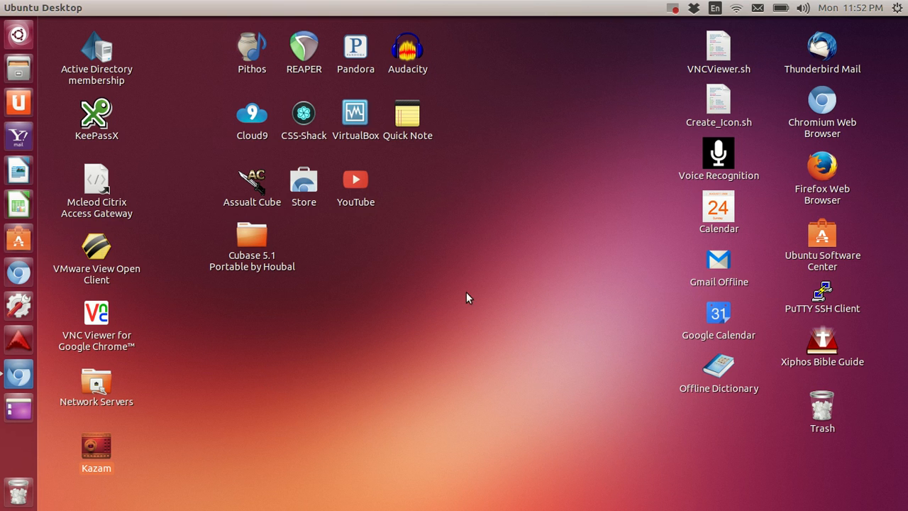
pyautogui.moveTo(477, 320)
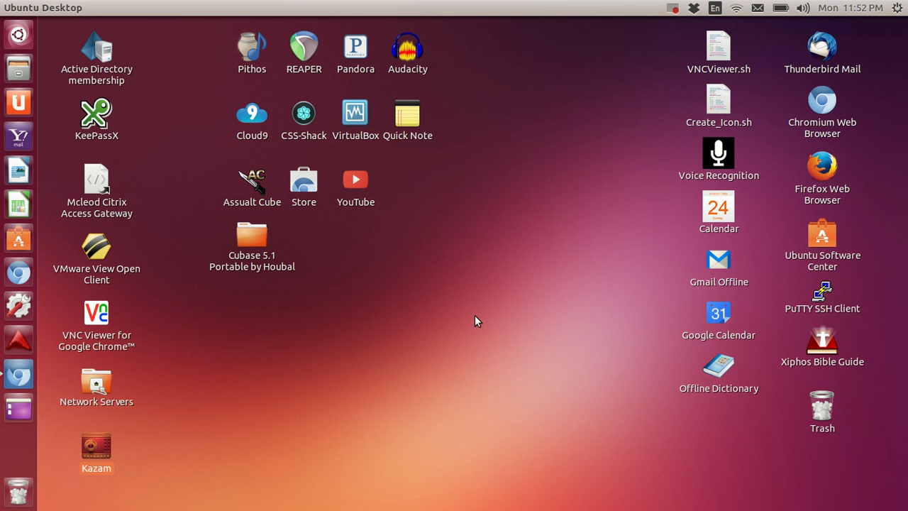
pyautogui.moveTo(655, 115)
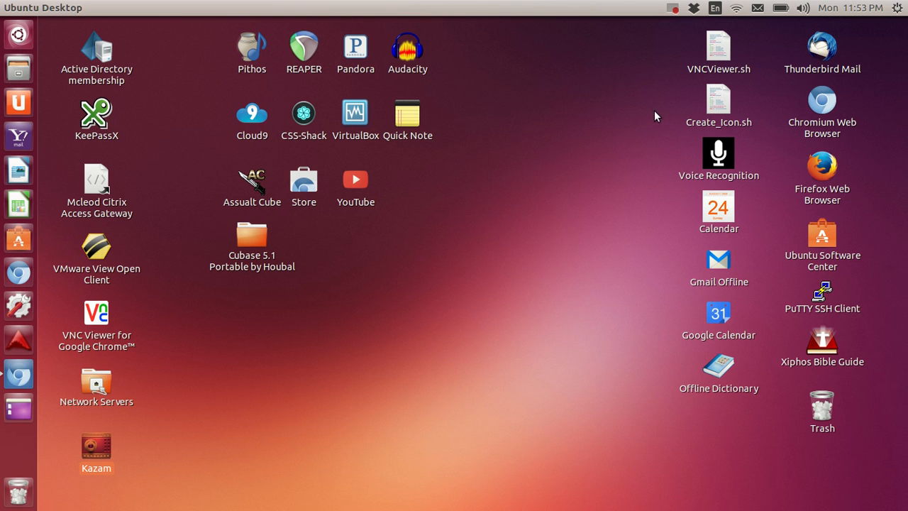
pyautogui.moveTo(335, 135)
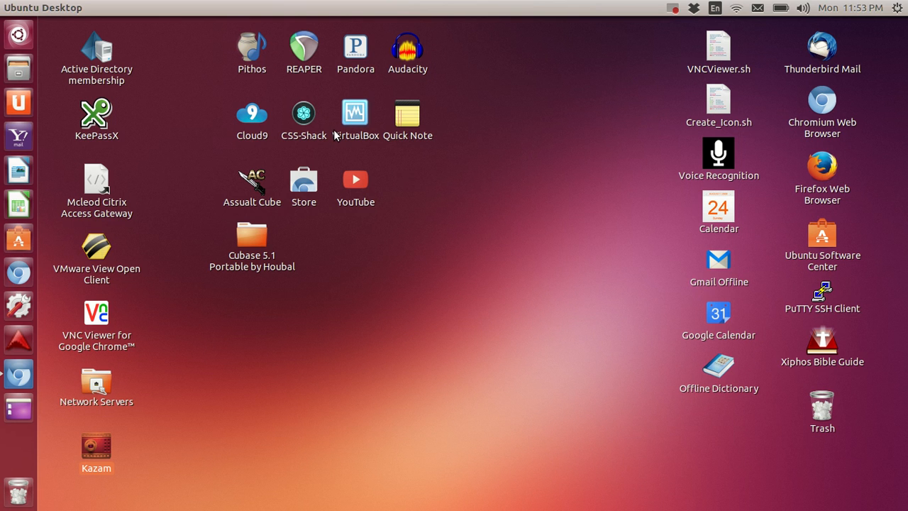
pyautogui.moveTo(310, 125)
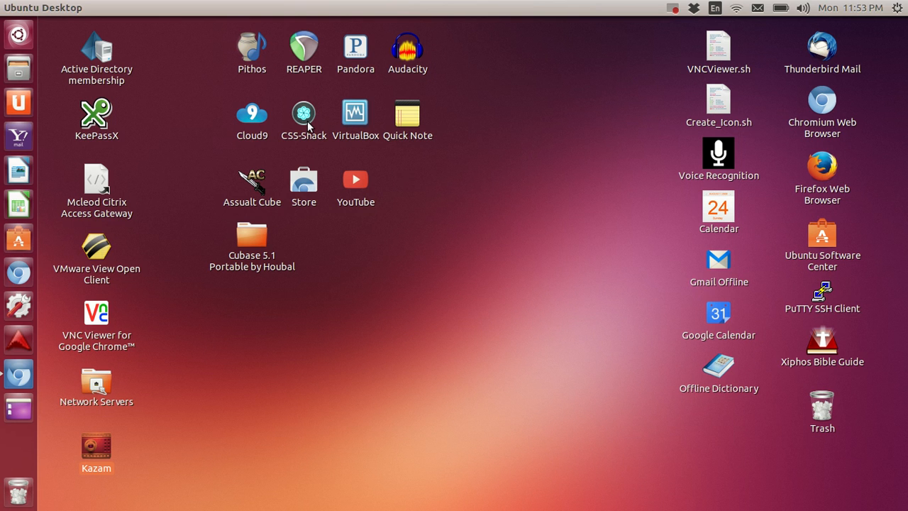
# Launch CSS-Shack from its desktop shortcut, opening Chromium's apps page
pyautogui.click(303, 112)
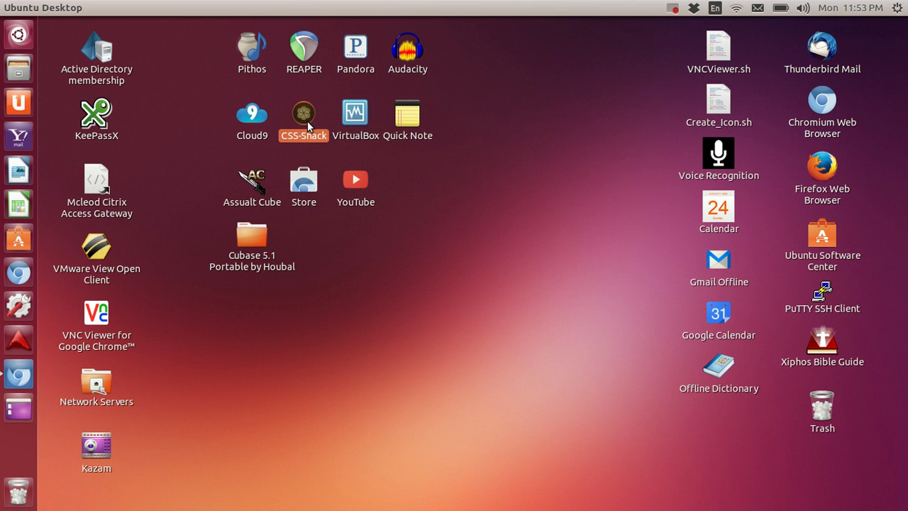
pyautogui.doubleClick(303, 112)
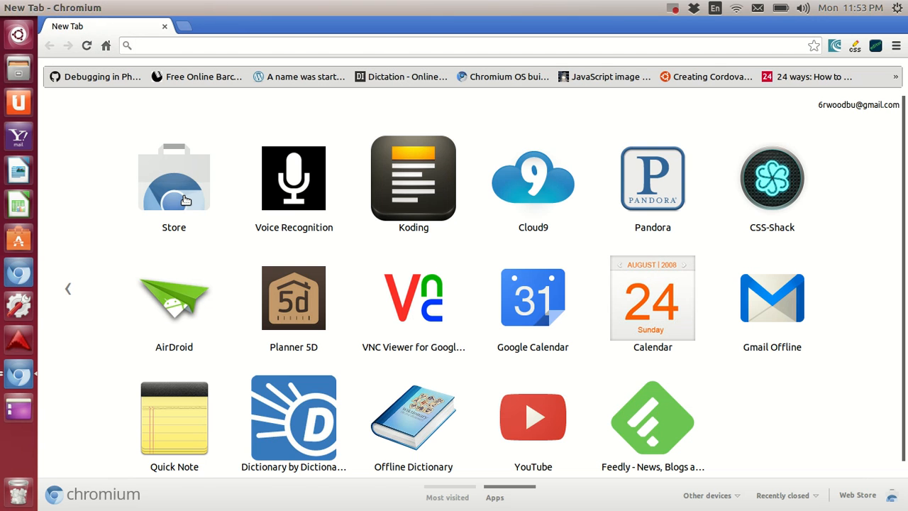
# Search the Chrome Web Store for 'css' and launch CSS-Shack from its listing
pyautogui.click(173, 179)
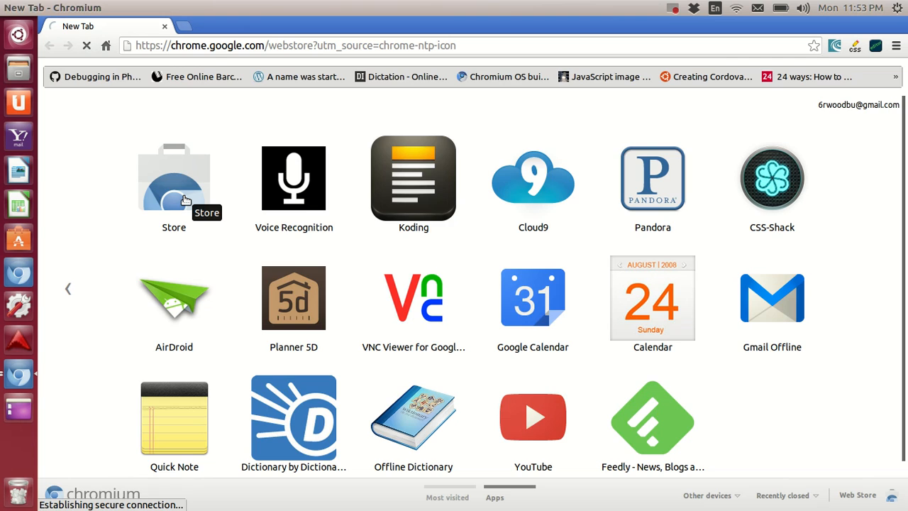
pyautogui.click(174, 179)
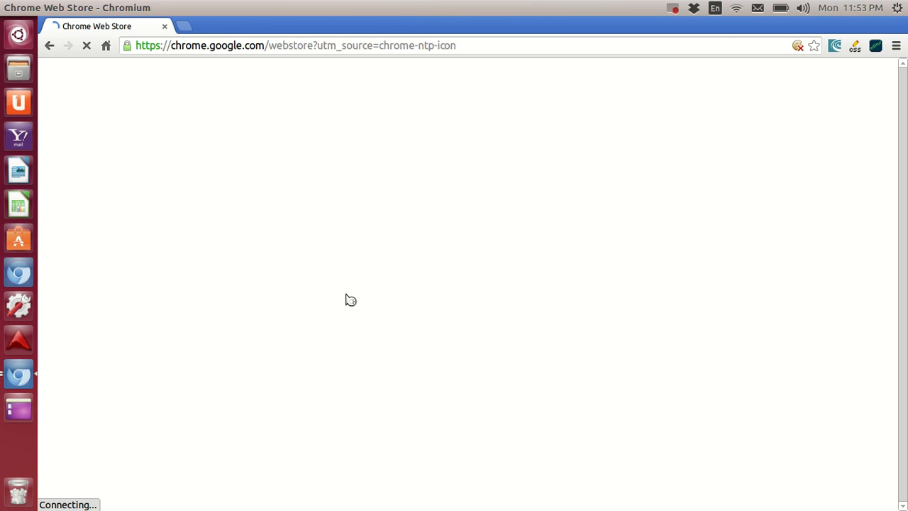
pyautogui.moveTo(346, 277)
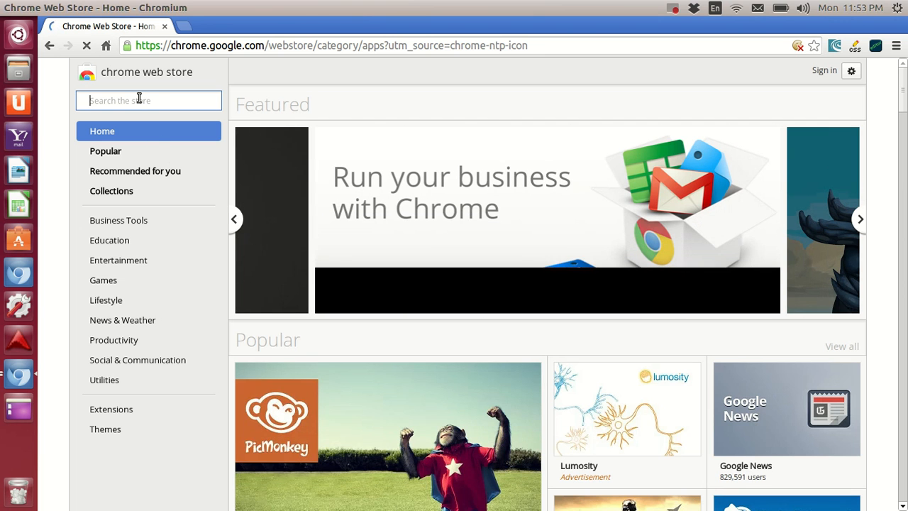
pyautogui.write('css shack')
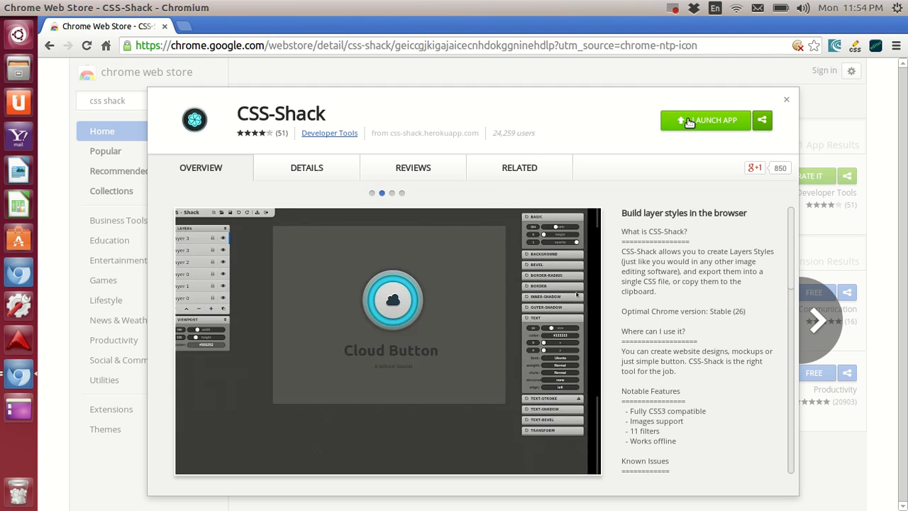
pyautogui.click(706, 119)
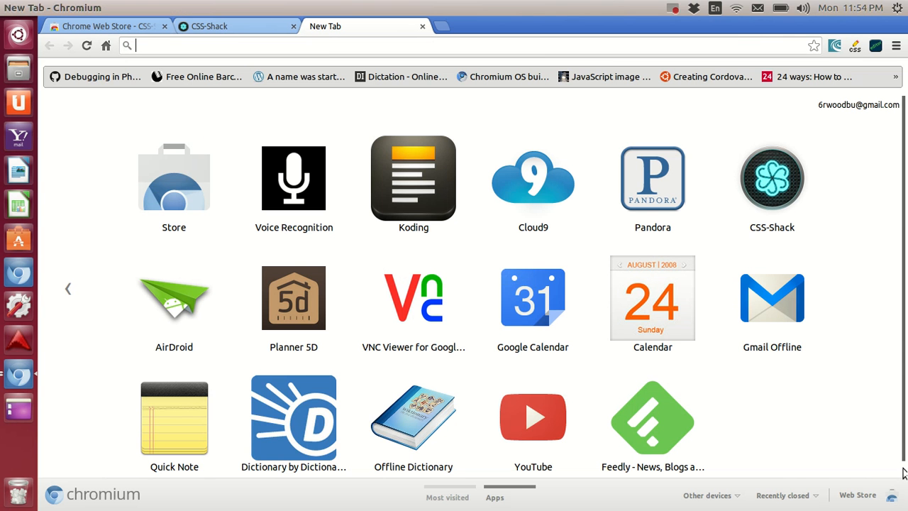
pyautogui.moveTo(646, 150)
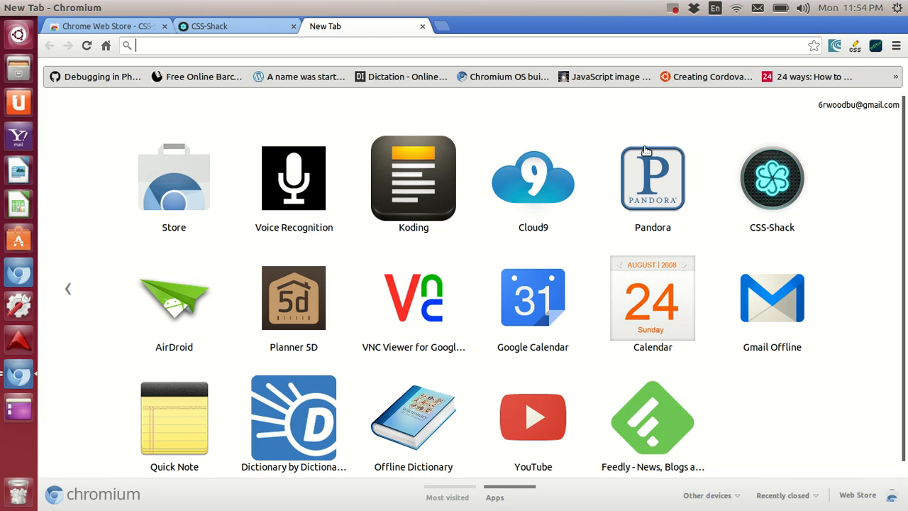
# Bring up the launch options for the CSS-Shack app tile
pyautogui.rightClick(772, 179)
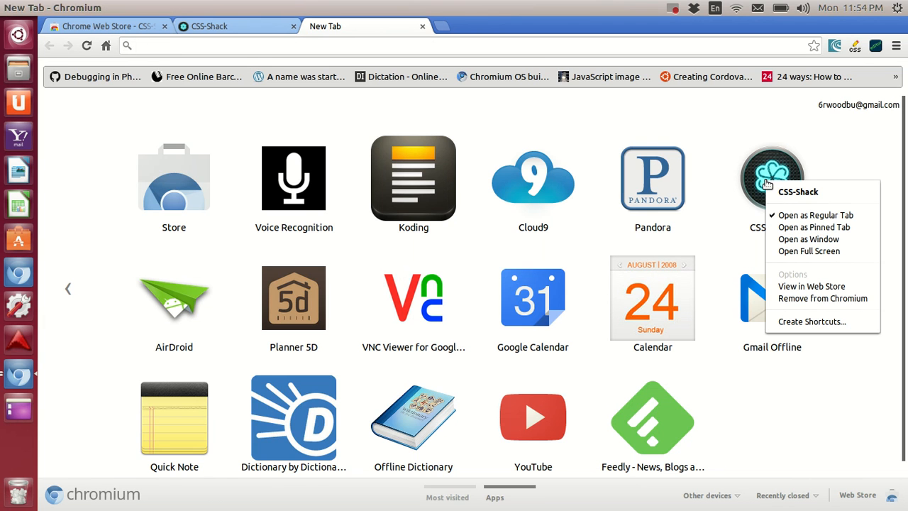
pyautogui.moveTo(831, 321)
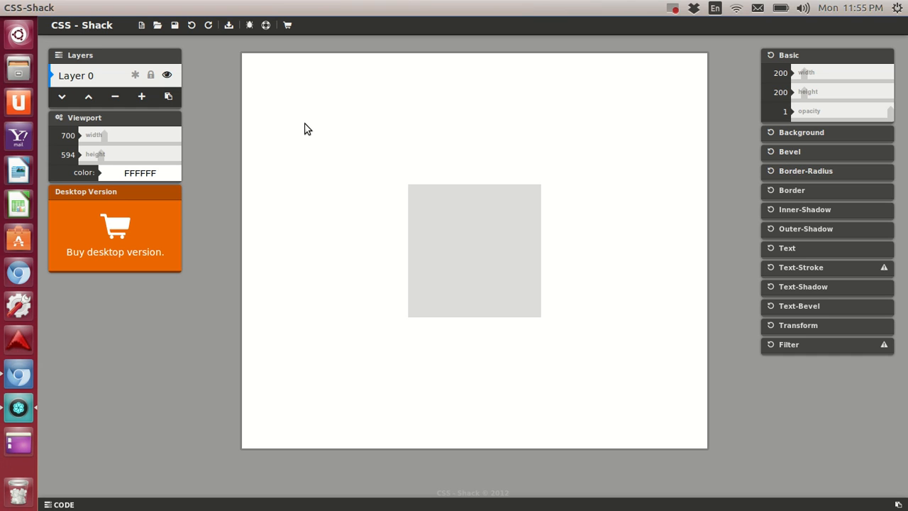
pyautogui.click(63, 505)
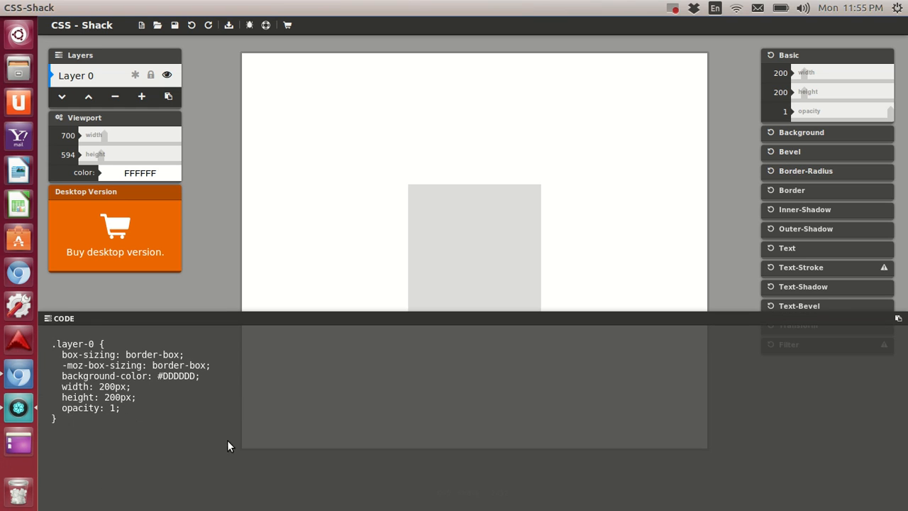
pyautogui.moveTo(306, 387)
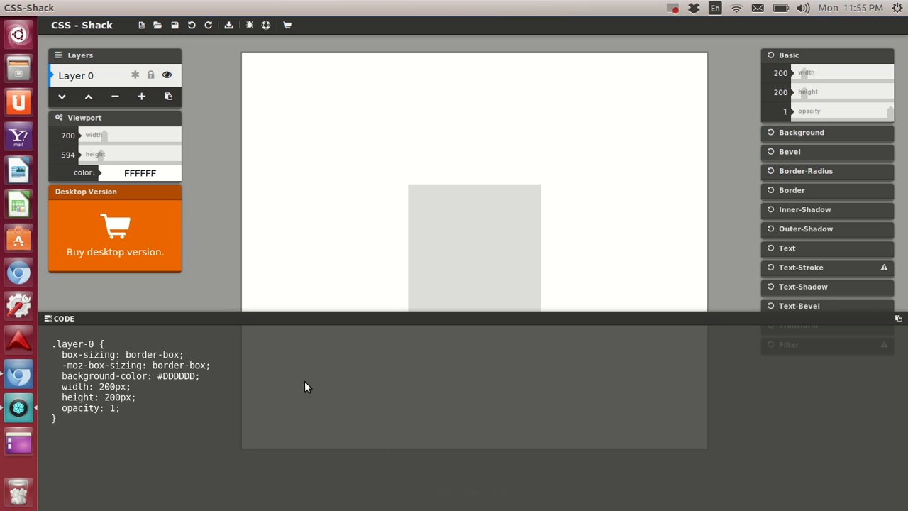
pyautogui.moveTo(349, 132)
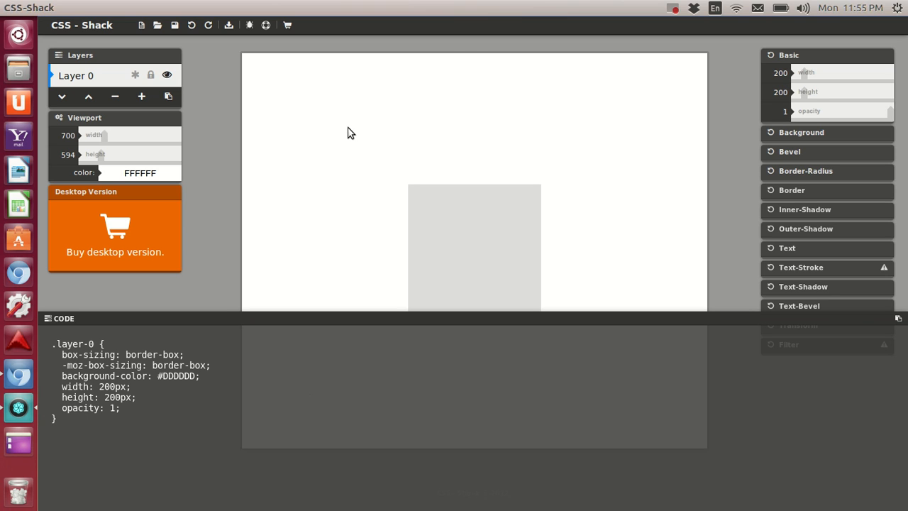
pyautogui.moveTo(68, 330)
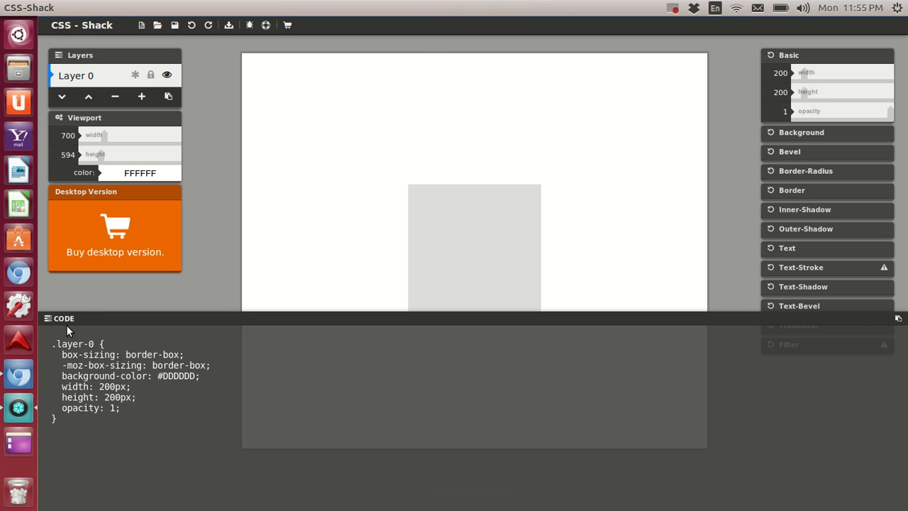
pyautogui.click(62, 318)
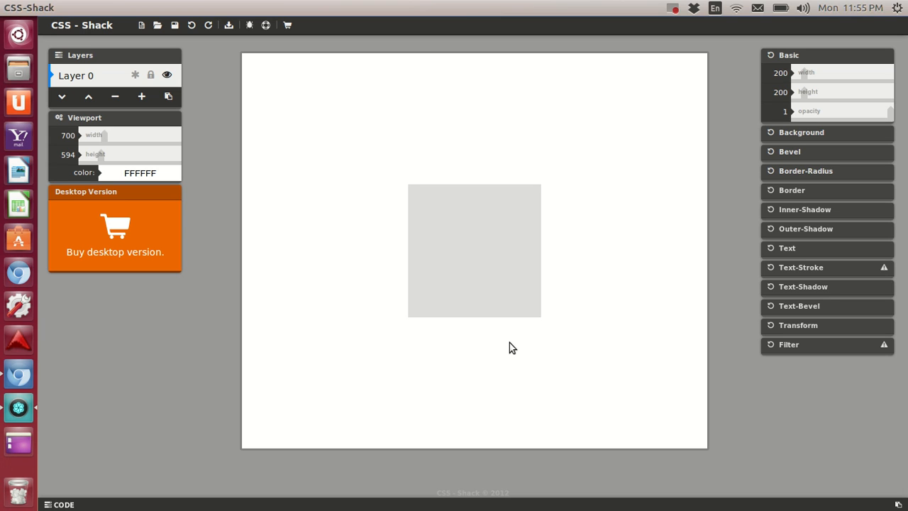
pyautogui.moveTo(806, 74)
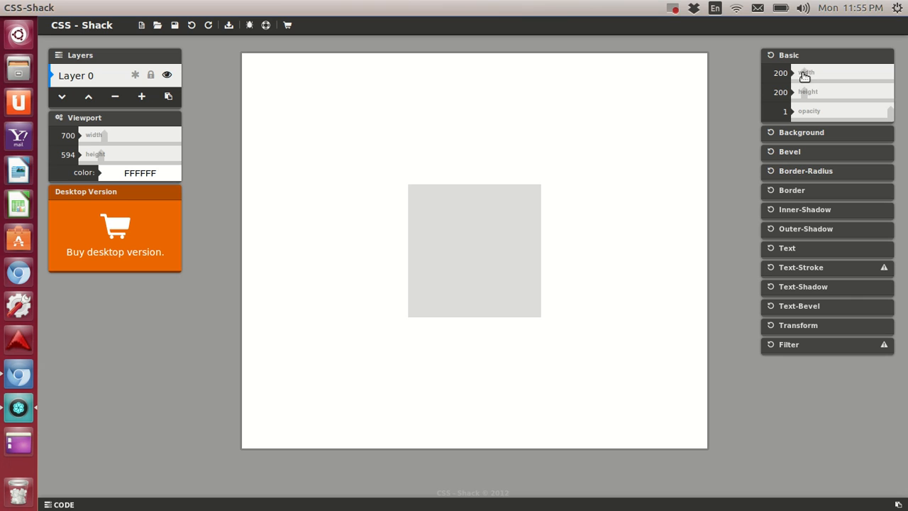
pyautogui.moveTo(802, 74); pyautogui.dragTo(816, 74)
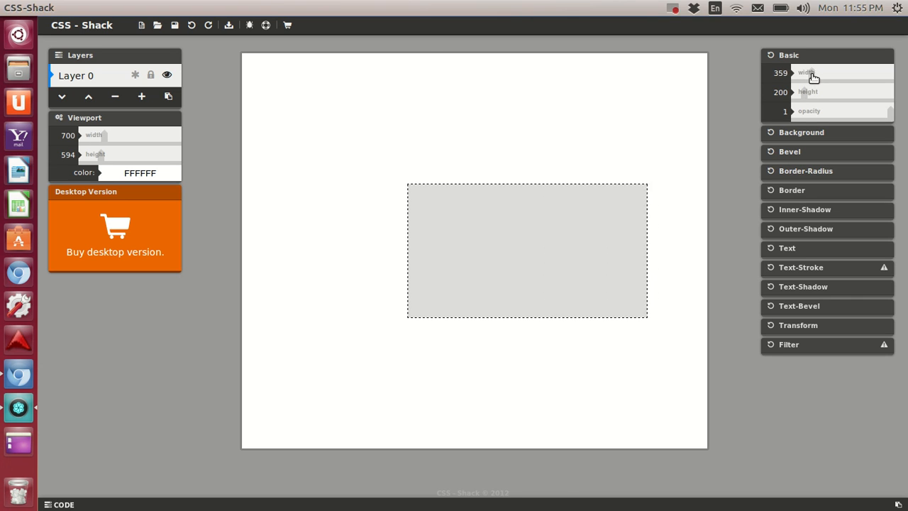
pyautogui.moveTo(812, 72); pyautogui.dragTo(795, 72)
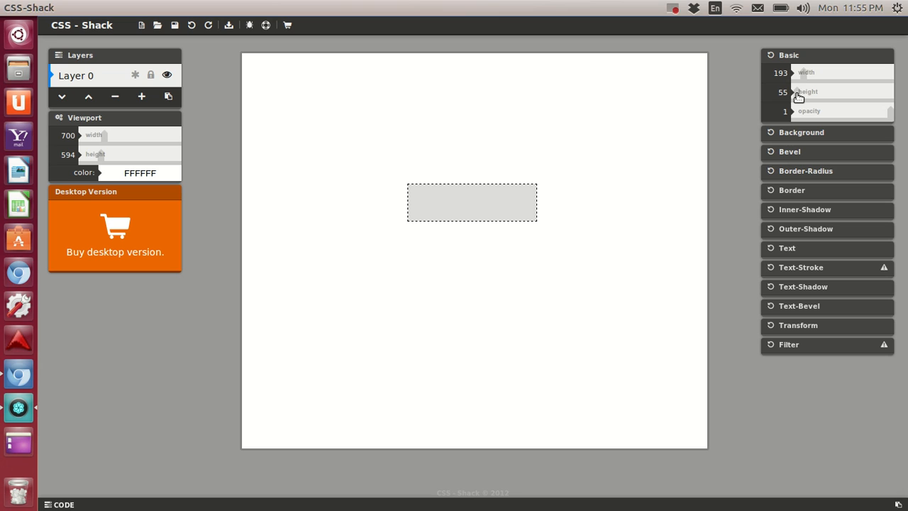
pyautogui.moveTo(806, 72); pyautogui.dragTo(794, 72)
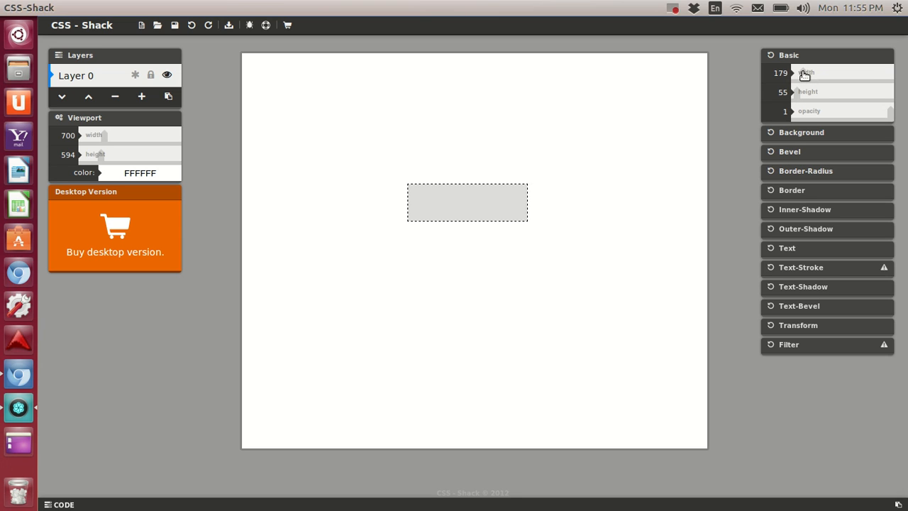
pyautogui.moveTo(780, 74); pyautogui.dragTo(772, 78)
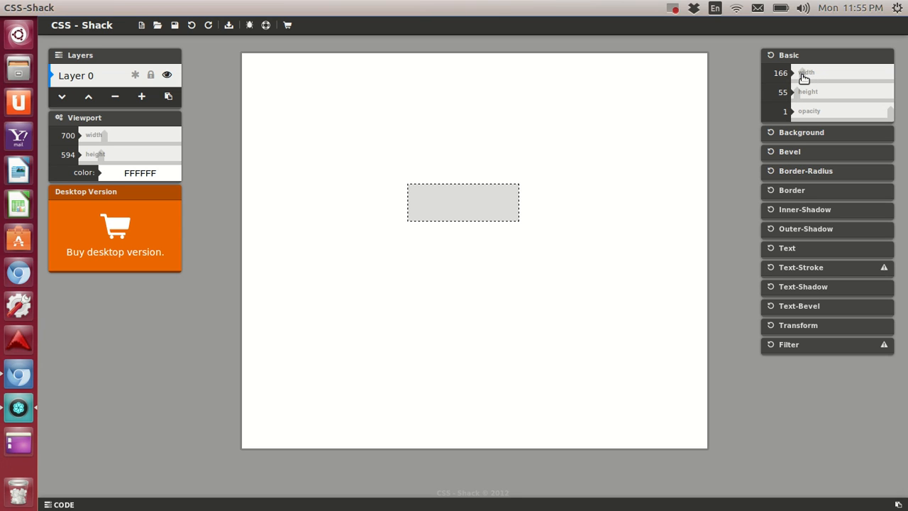
pyautogui.moveTo(806, 72); pyautogui.dragTo(766, 72)
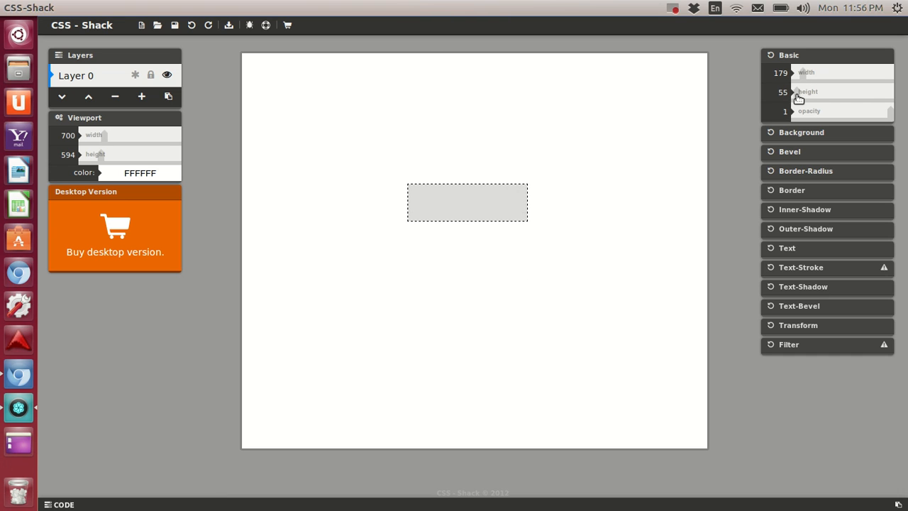
pyautogui.moveTo(706, 292)
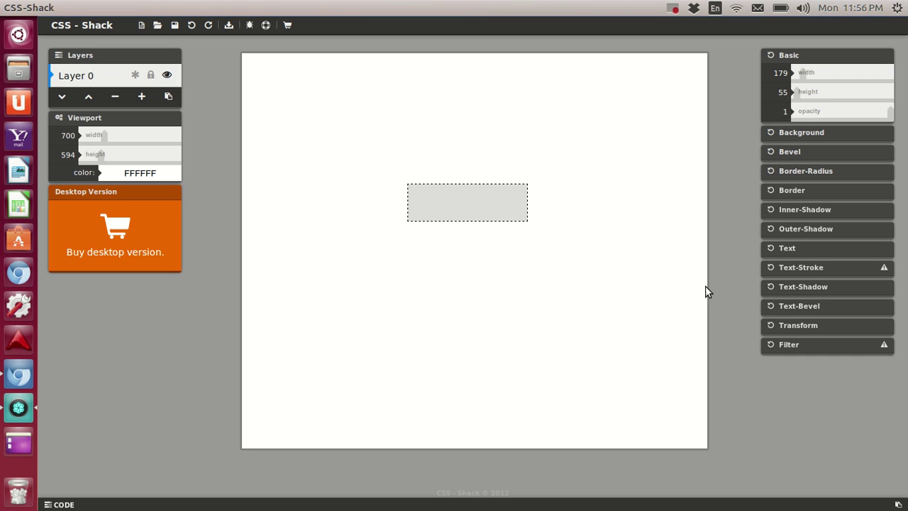
pyautogui.moveTo(617, 310)
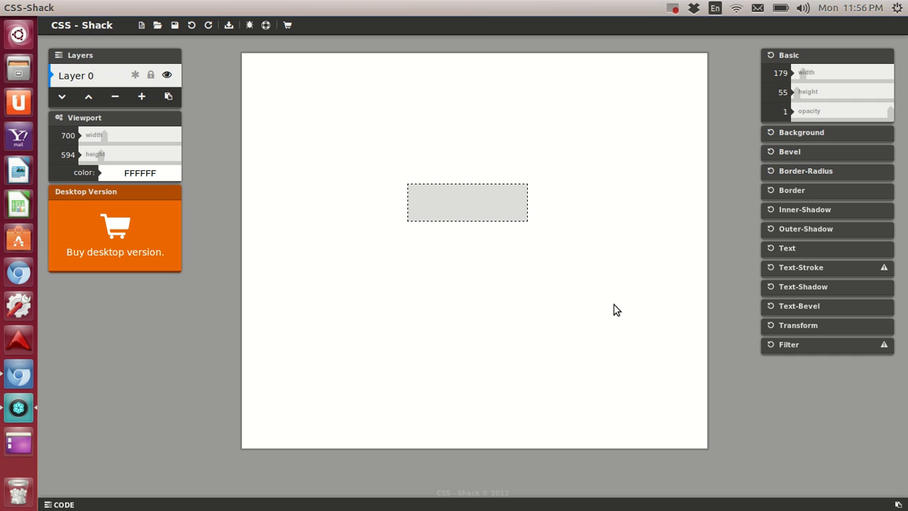
pyautogui.moveTo(886, 120)
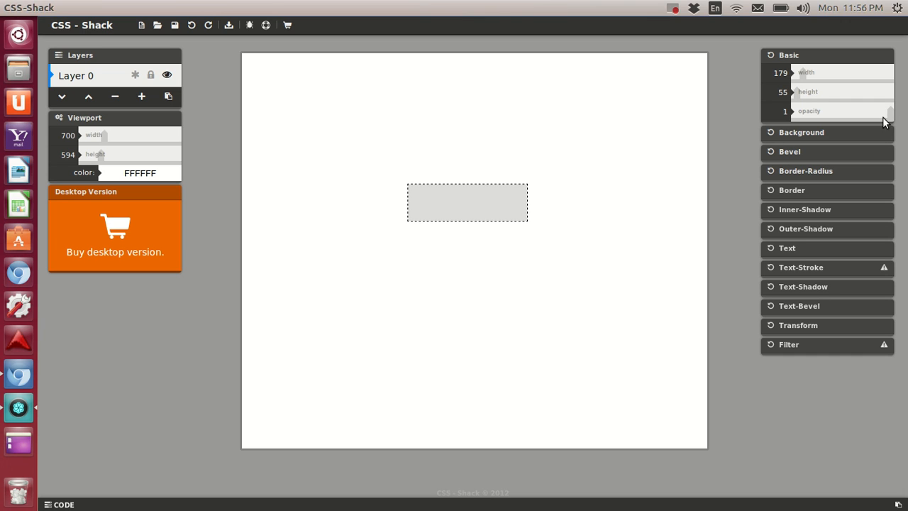
pyautogui.moveTo(891, 115)
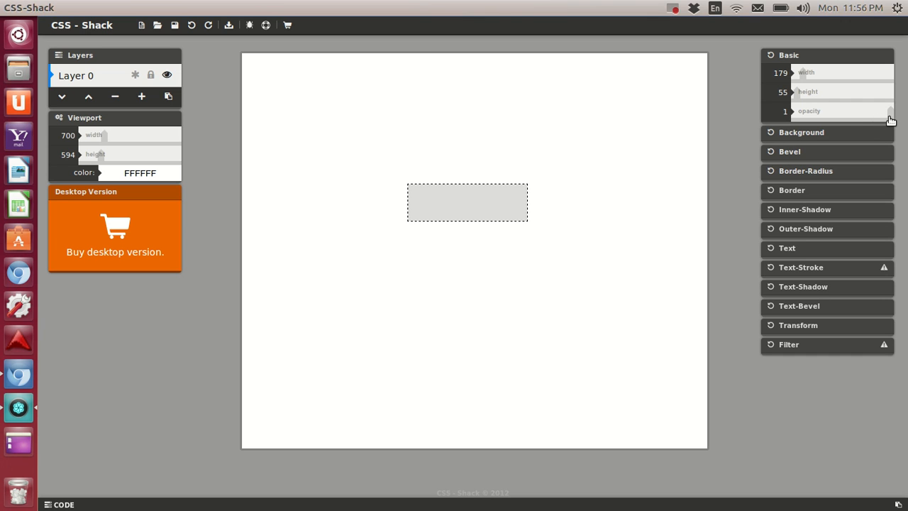
pyautogui.moveTo(886, 110); pyautogui.dragTo(797, 110)
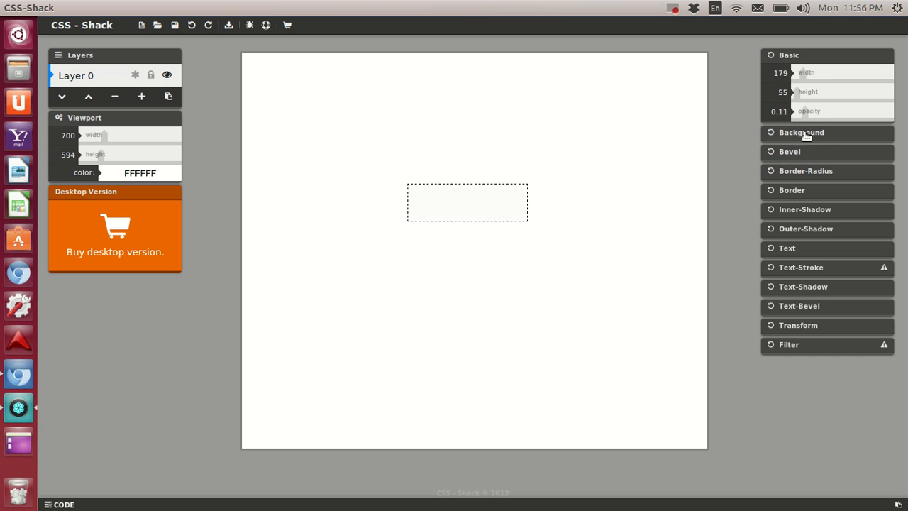
pyautogui.moveTo(794, 111); pyautogui.dragTo(791, 111)
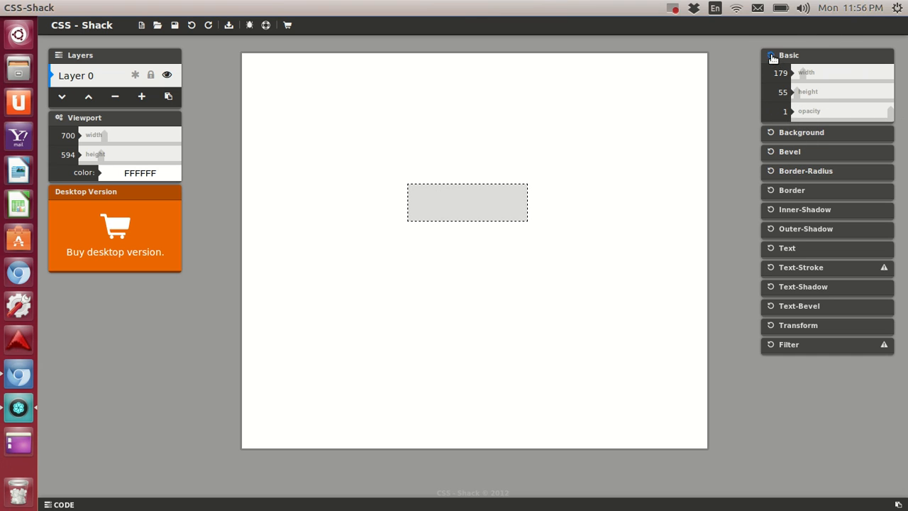
# Pick a red from the colour picker for the background's top gradient colour
pyautogui.click(772, 57)
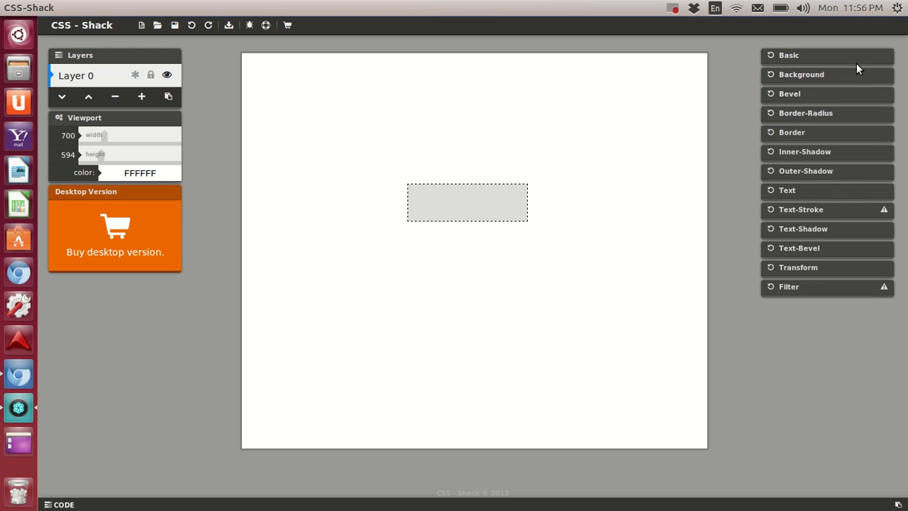
pyautogui.click(802, 74)
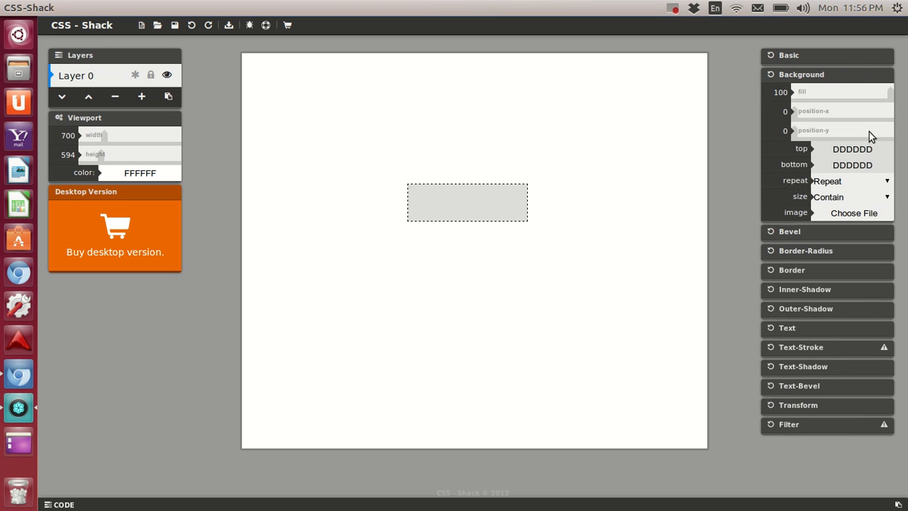
pyautogui.click(851, 149)
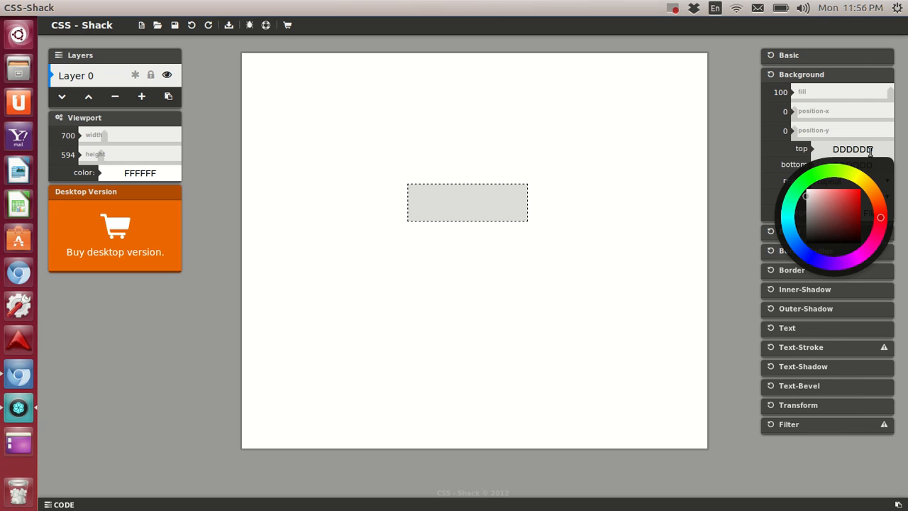
pyautogui.moveTo(857, 198)
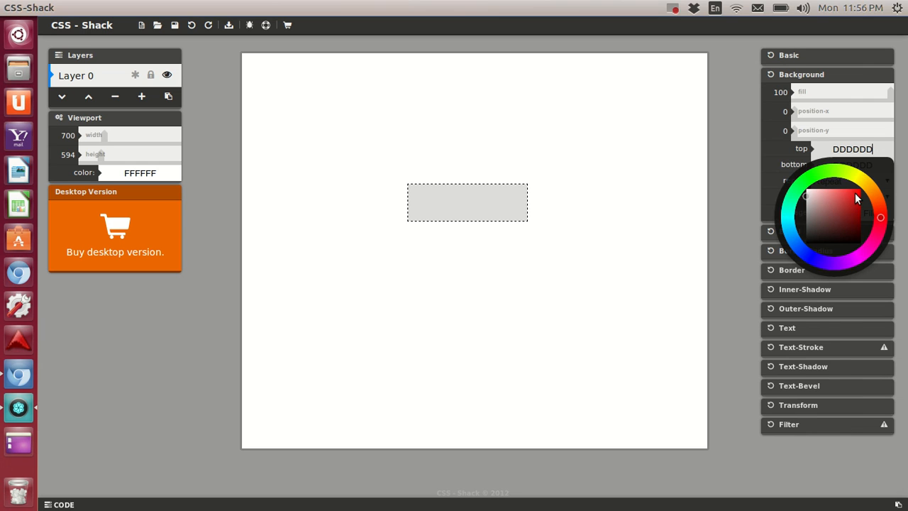
pyautogui.click(857, 193)
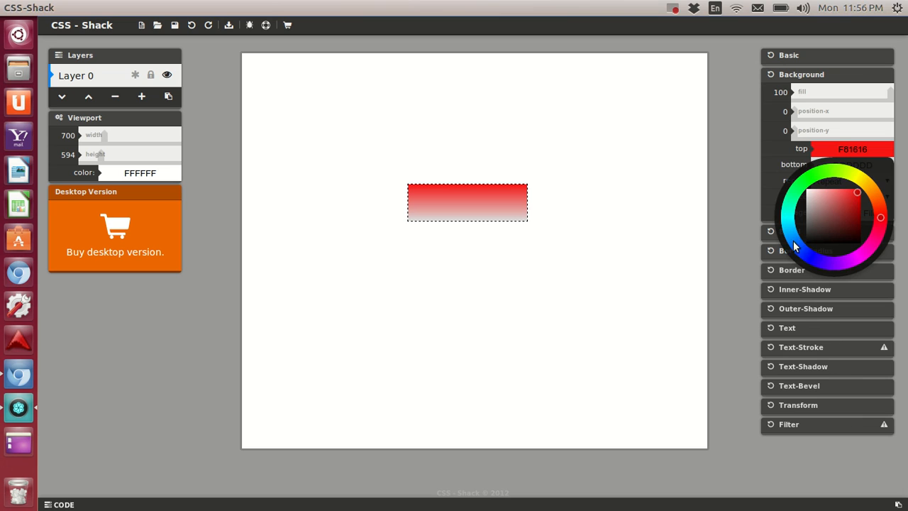
pyautogui.click(801, 168)
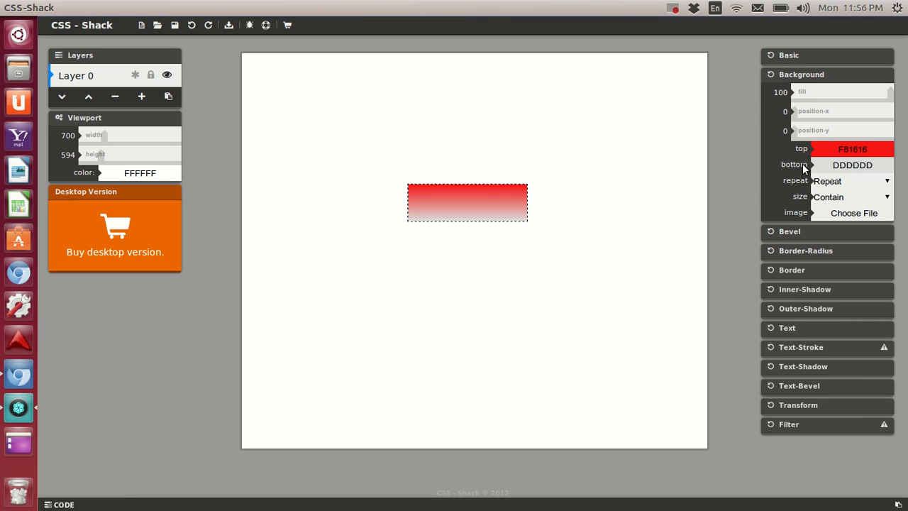
pyautogui.moveTo(820, 205)
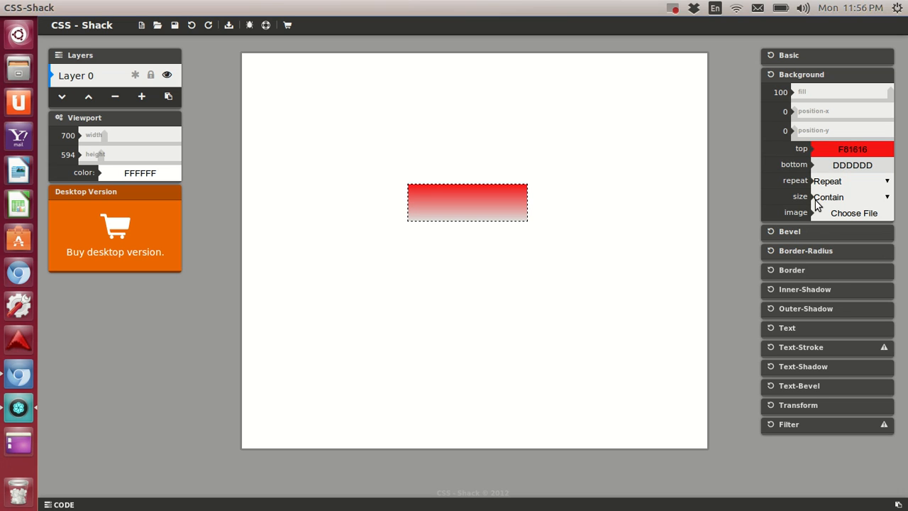
# Set both top and bottom gradient colours to 880000 with background size Contain
pyautogui.click(854, 149)
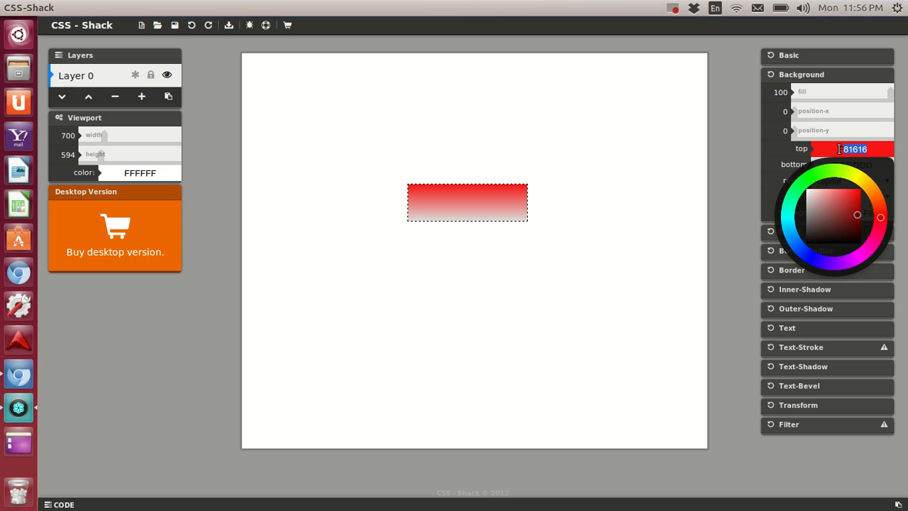
pyautogui.write('880000')
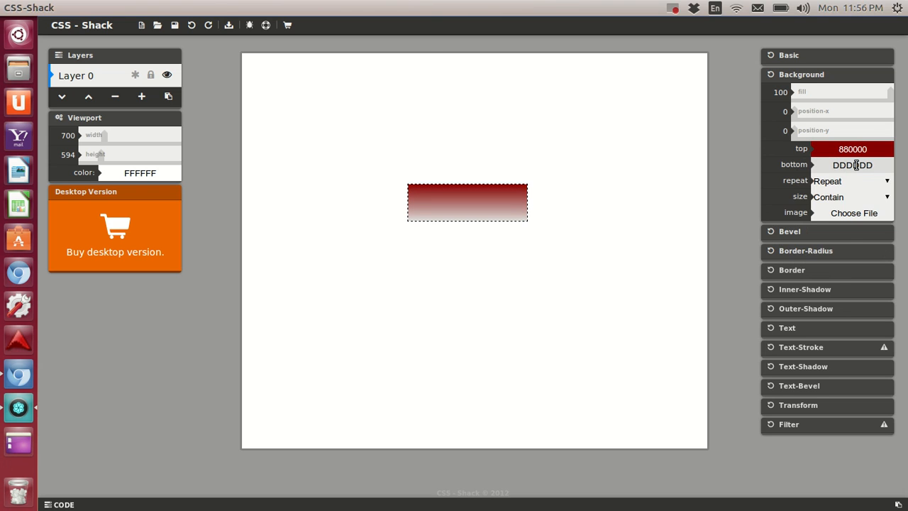
pyautogui.click(852, 165)
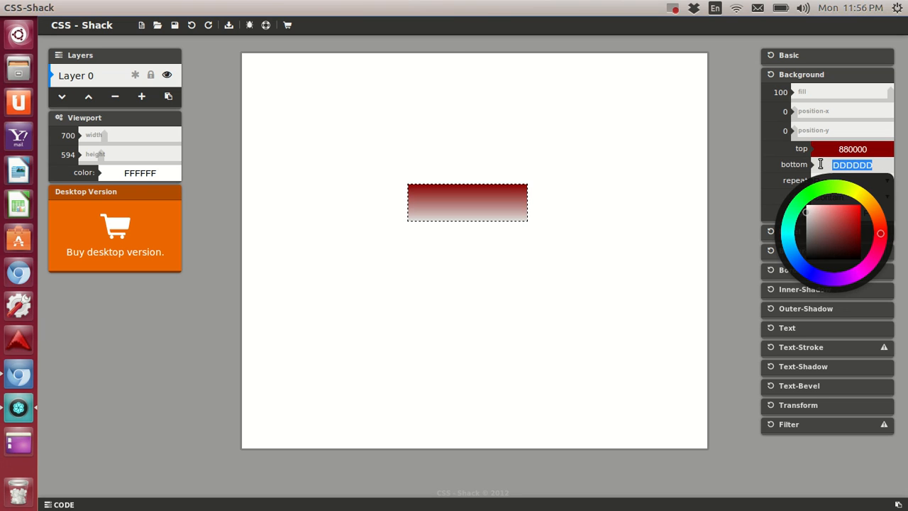
pyautogui.write('880000')
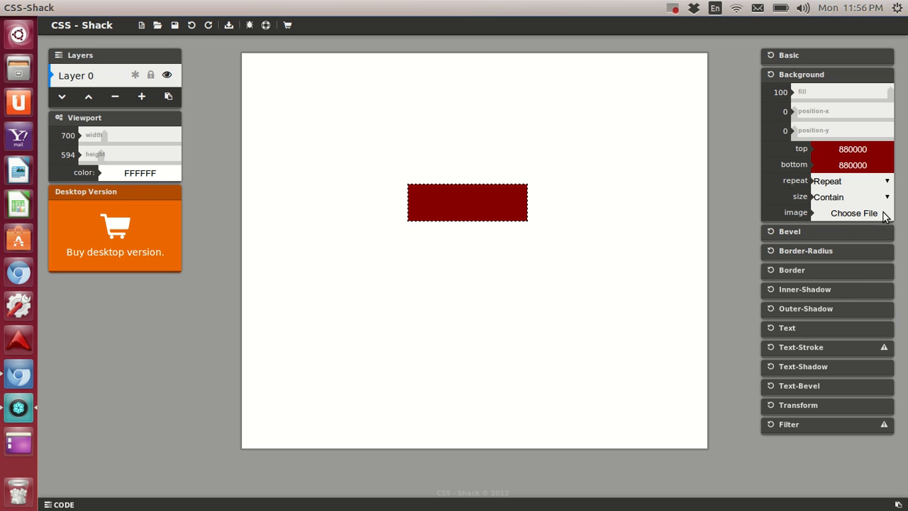
pyautogui.moveTo(888, 204)
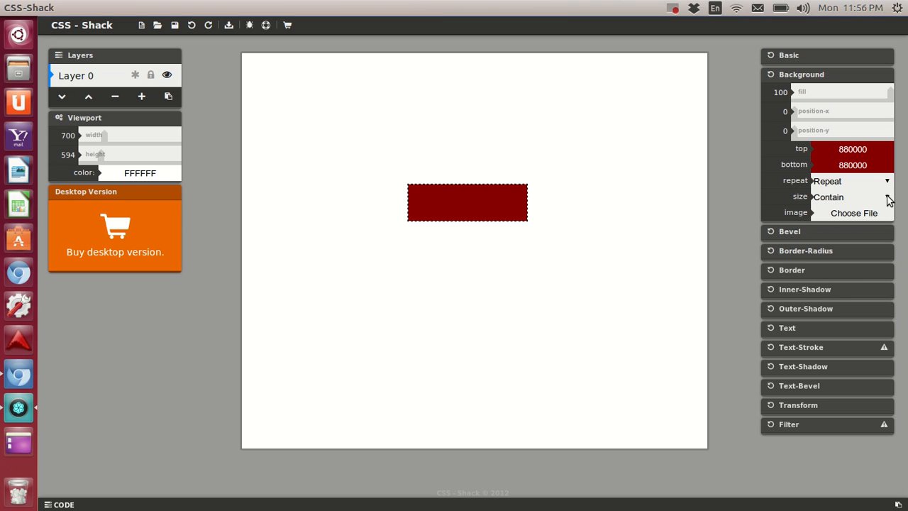
pyautogui.click(850, 195)
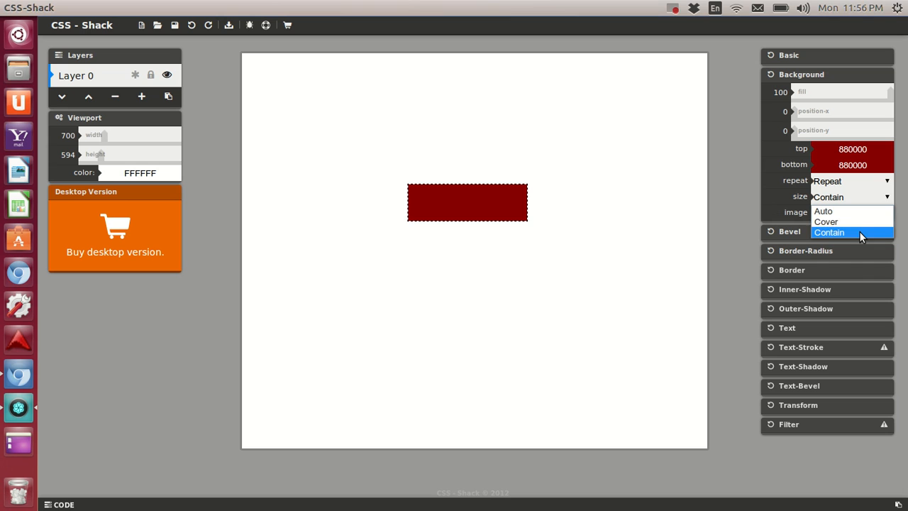
pyautogui.click(827, 233)
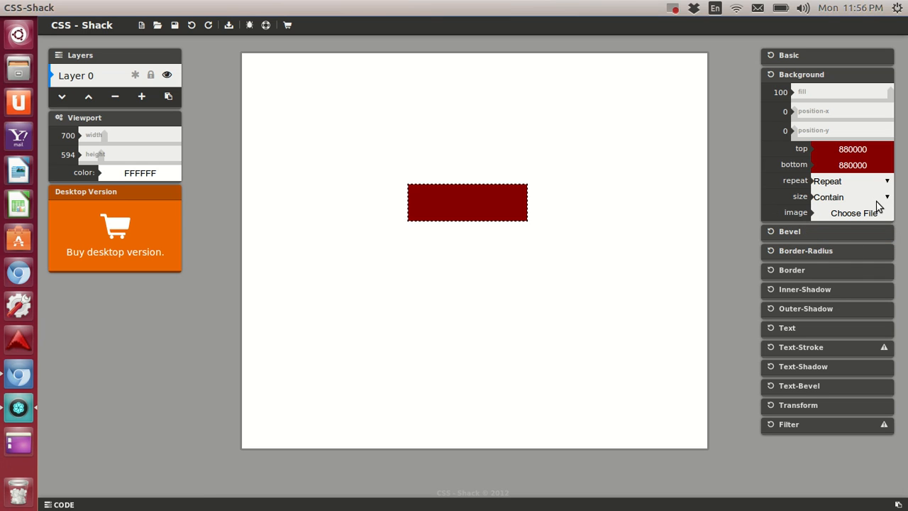
pyautogui.moveTo(871, 182)
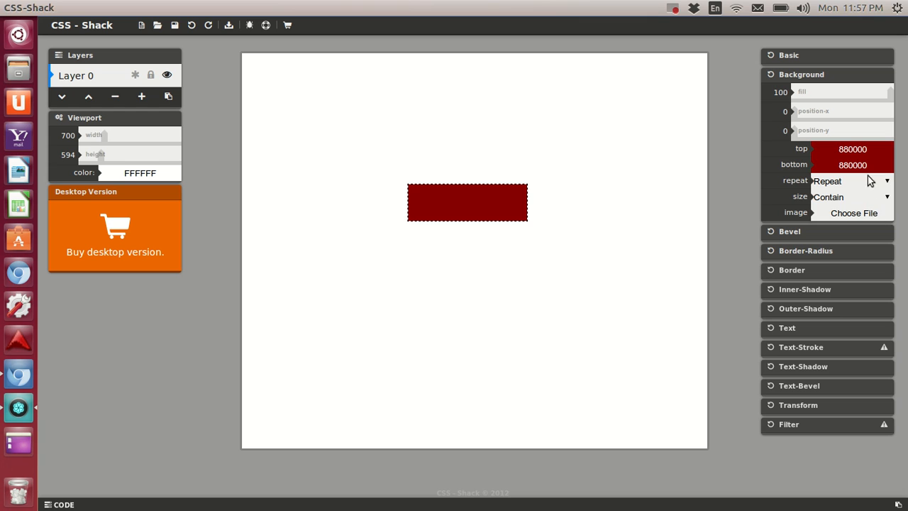
pyautogui.click(802, 74)
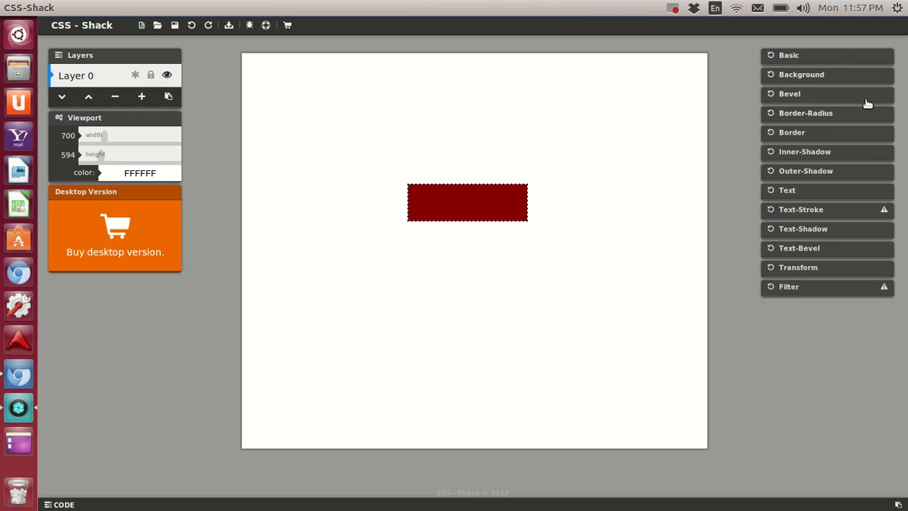
# Give the button a bevel with blur 9 and height 2
pyautogui.click(788, 93)
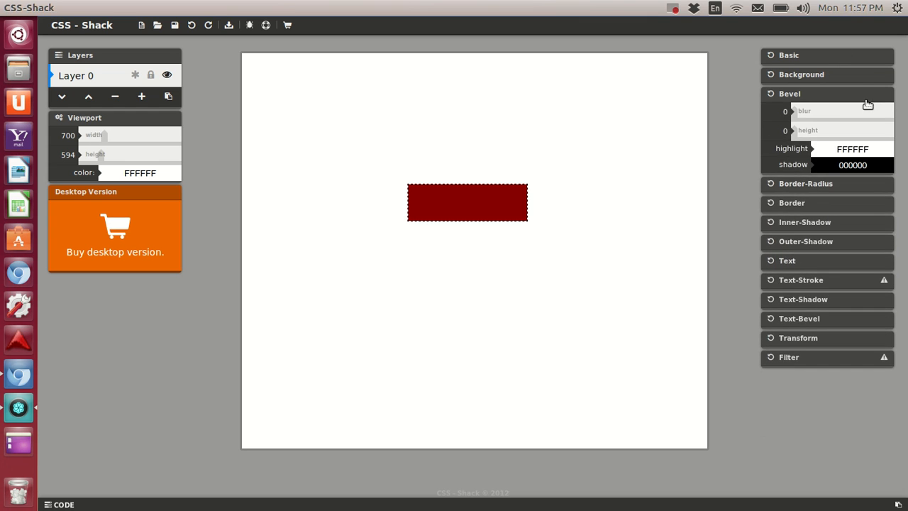
pyautogui.moveTo(800, 115)
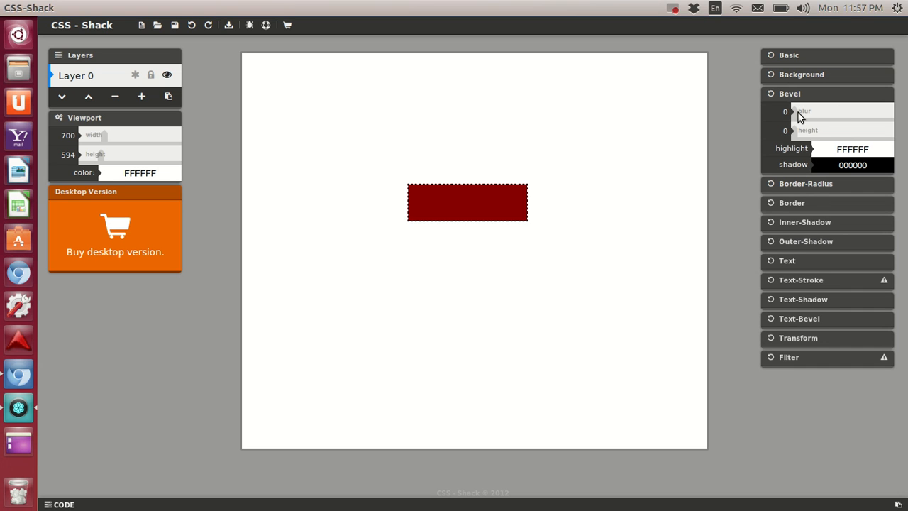
pyautogui.moveTo(794, 110); pyautogui.dragTo(854, 110)
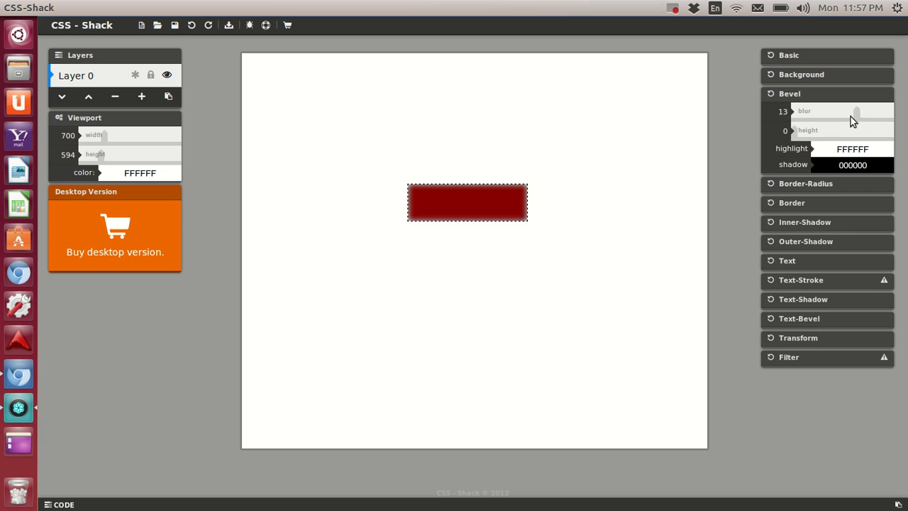
pyautogui.moveTo(854, 114); pyautogui.dragTo(860, 114)
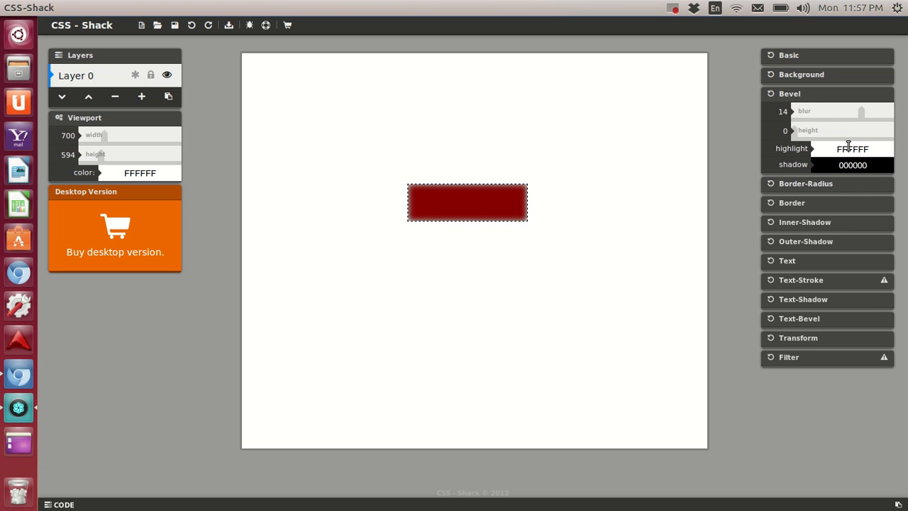
pyautogui.moveTo(860, 110); pyautogui.dragTo(839, 111)
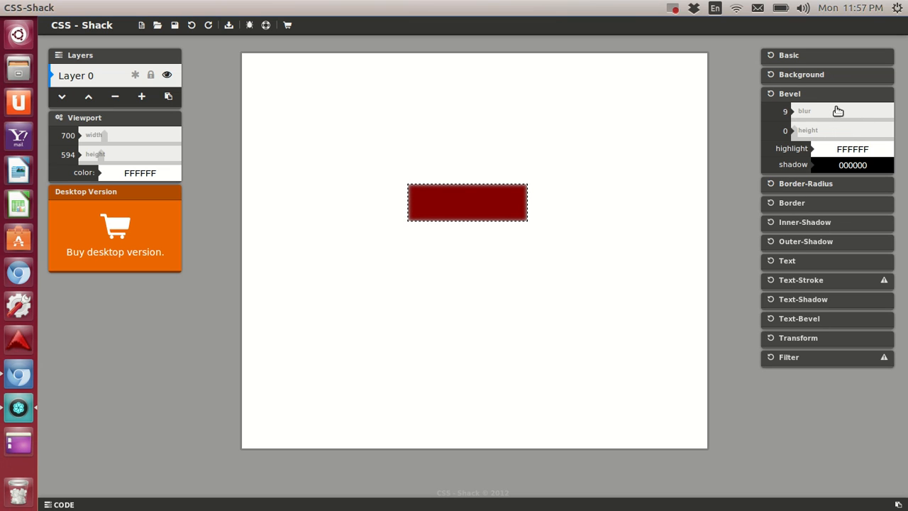
pyautogui.moveTo(795, 131); pyautogui.dragTo(820, 130)
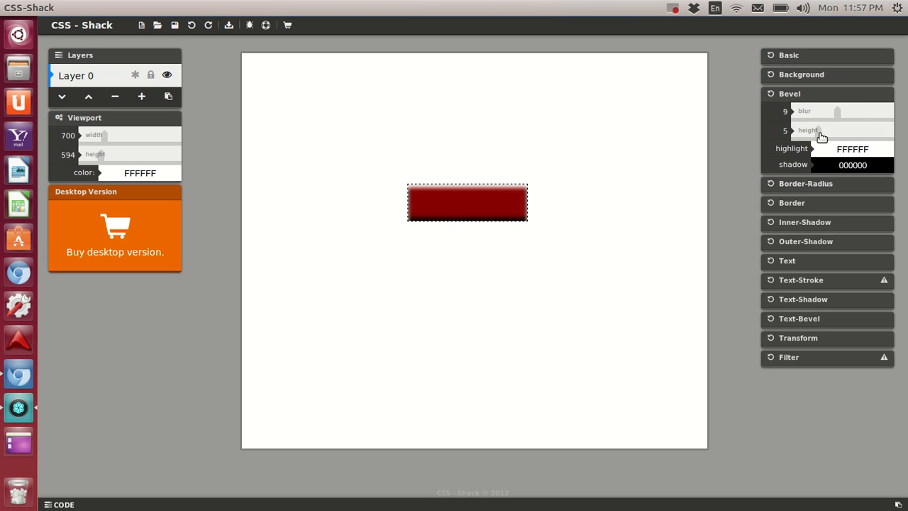
pyautogui.moveTo(822, 131); pyautogui.dragTo(807, 131)
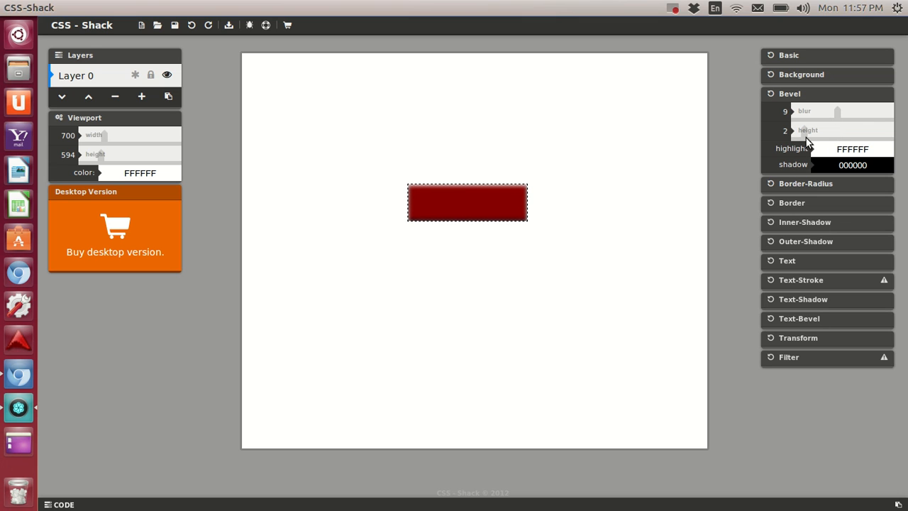
pyautogui.moveTo(782, 114)
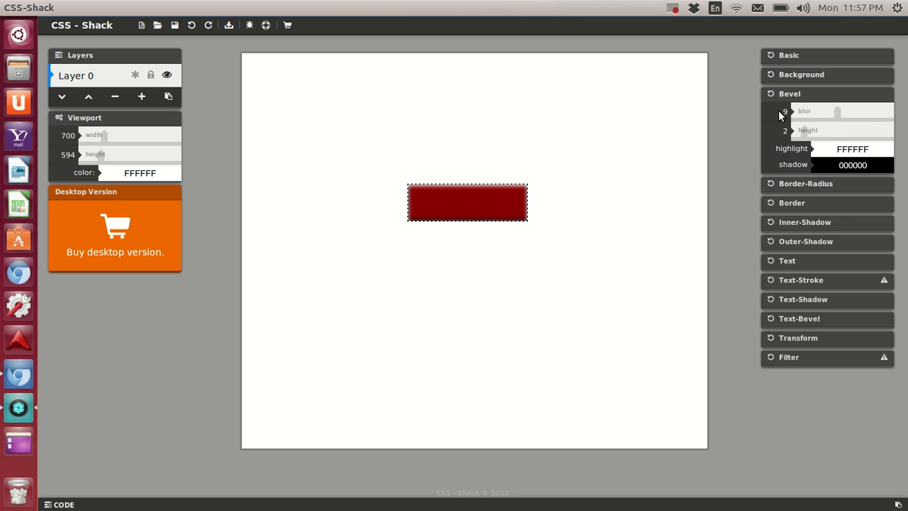
pyautogui.click(789, 94)
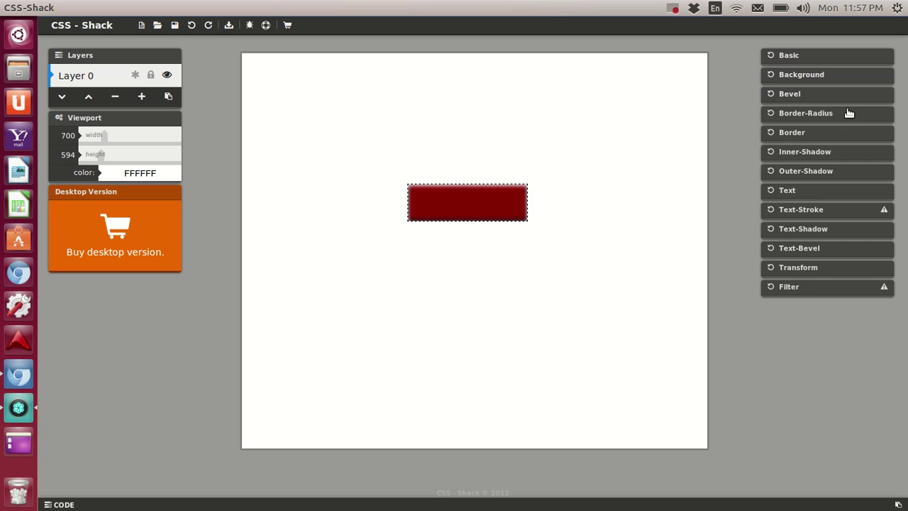
# Round the corners to radius 100 for a pill shape and set a 1-pixel border
pyautogui.click(806, 114)
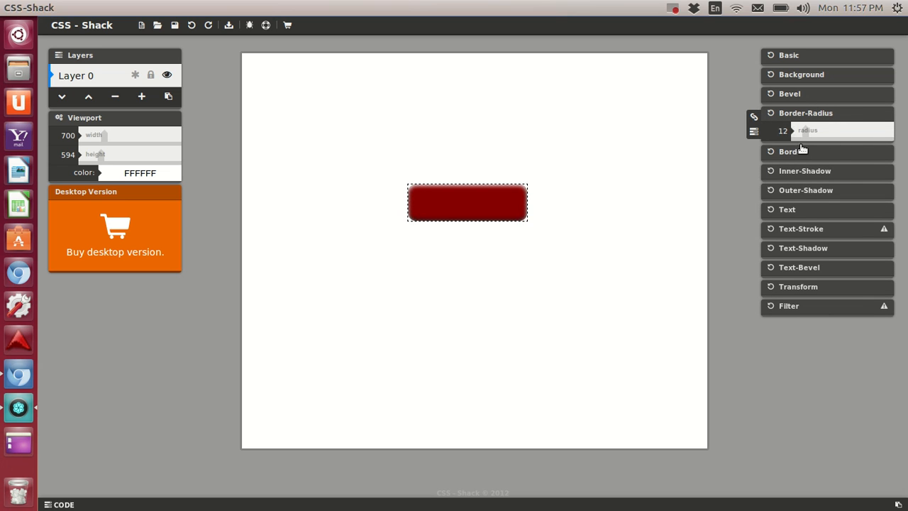
pyautogui.moveTo(801, 130); pyautogui.dragTo(892, 131)
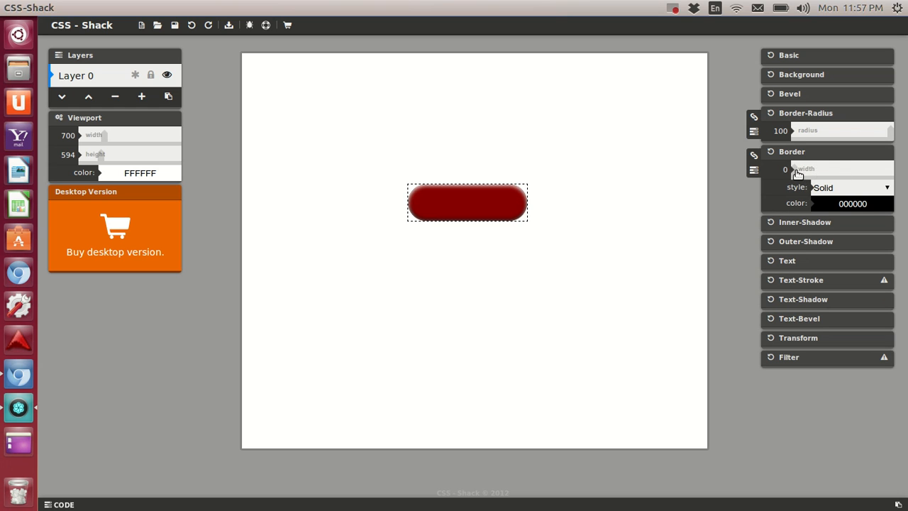
pyautogui.moveTo(794, 169); pyautogui.dragTo(837, 168)
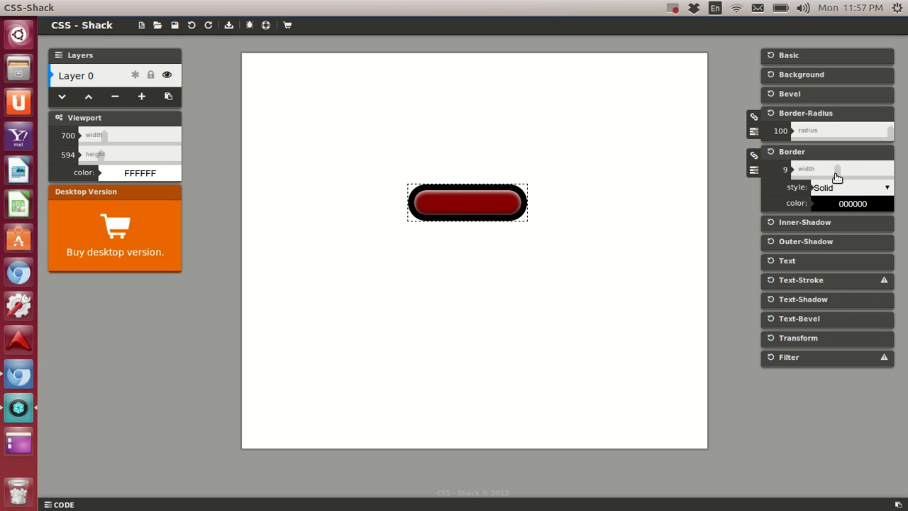
pyautogui.moveTo(837, 168); pyautogui.dragTo(809, 168)
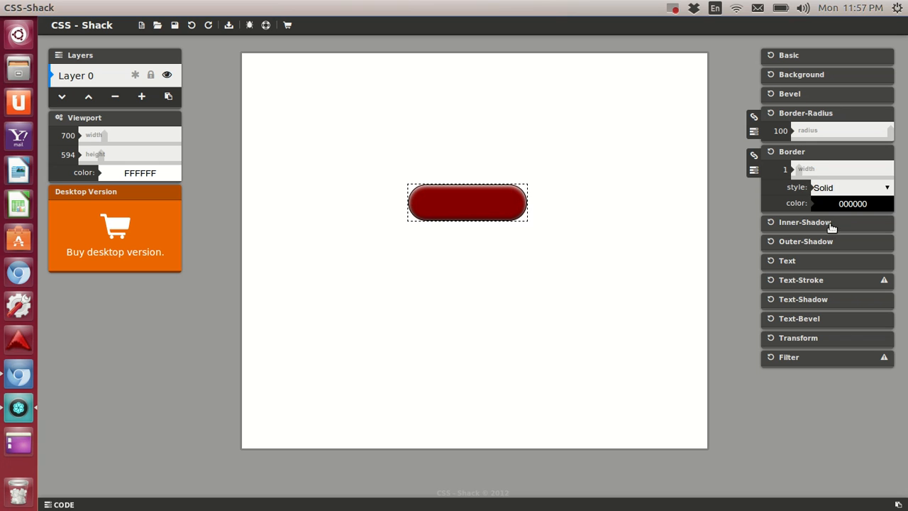
pyautogui.click(792, 150)
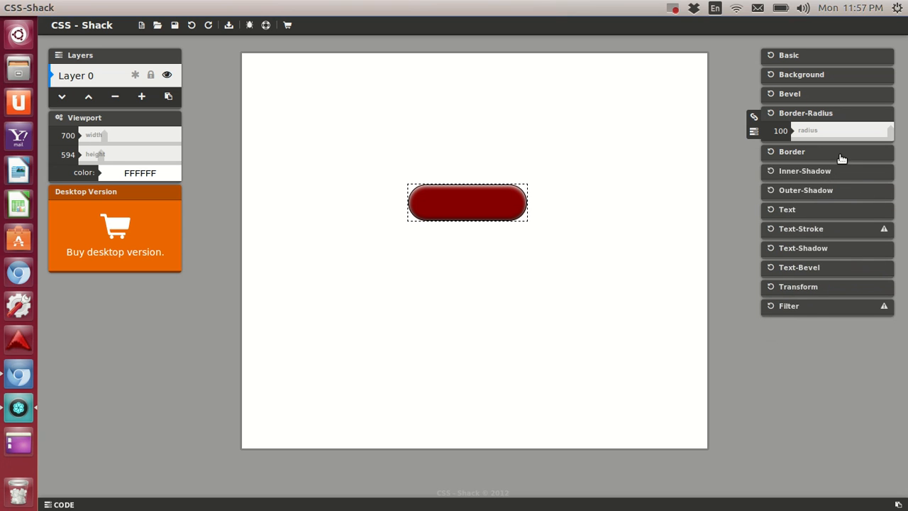
pyautogui.click(792, 150)
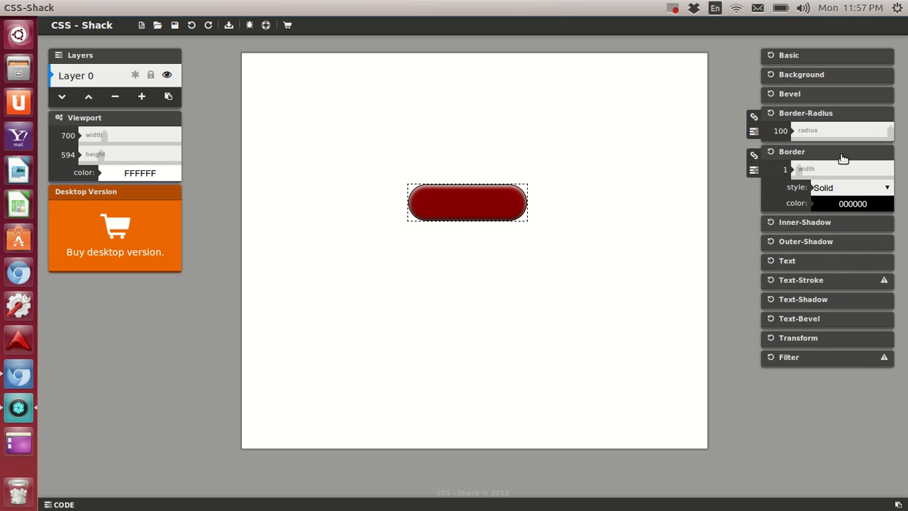
pyautogui.click(792, 151)
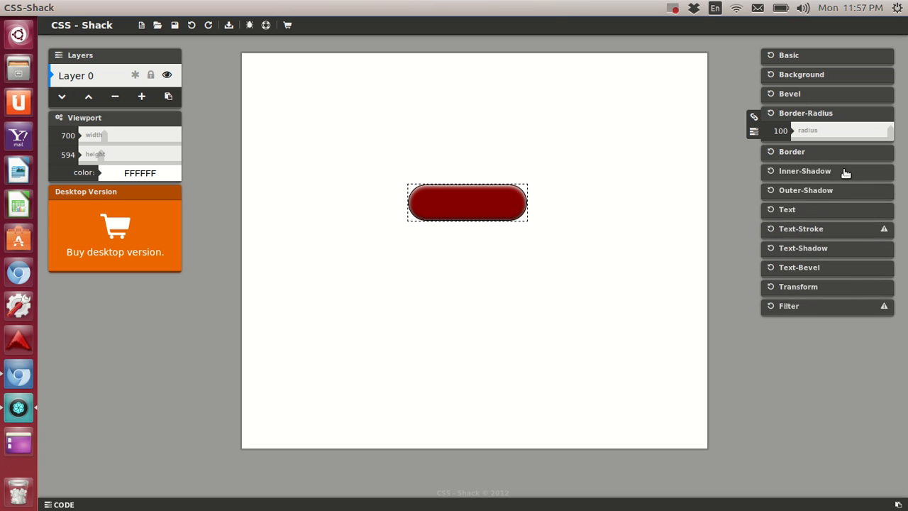
# Set the inner shadow blur to 11
pyautogui.click(803, 170)
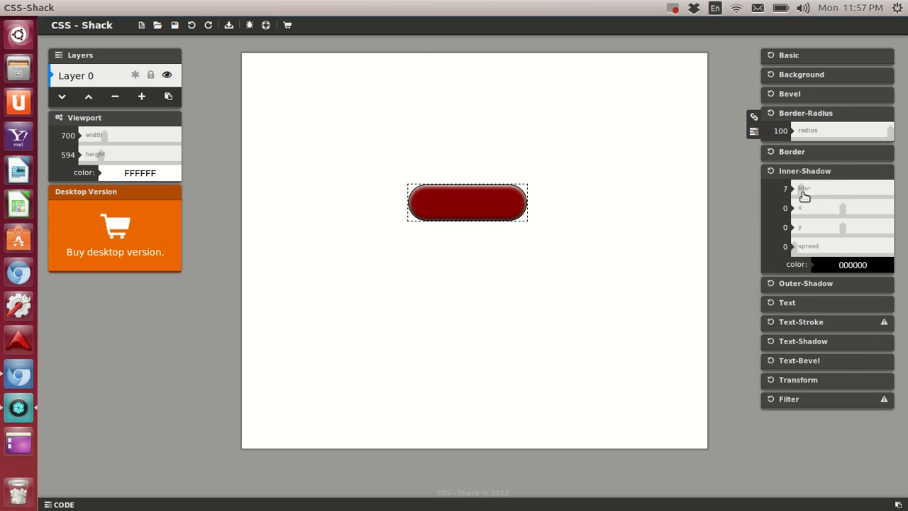
pyautogui.moveTo(797, 188); pyautogui.dragTo(864, 189)
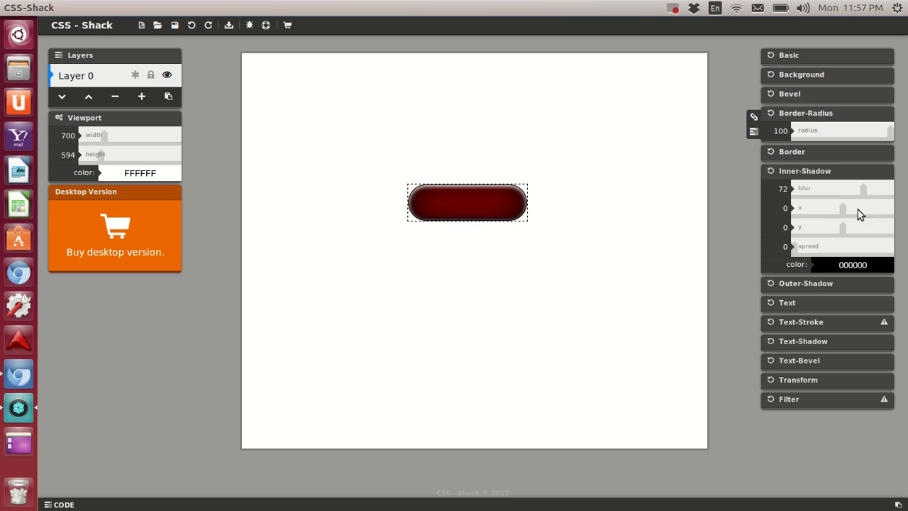
pyautogui.moveTo(864, 188); pyautogui.dragTo(797, 187)
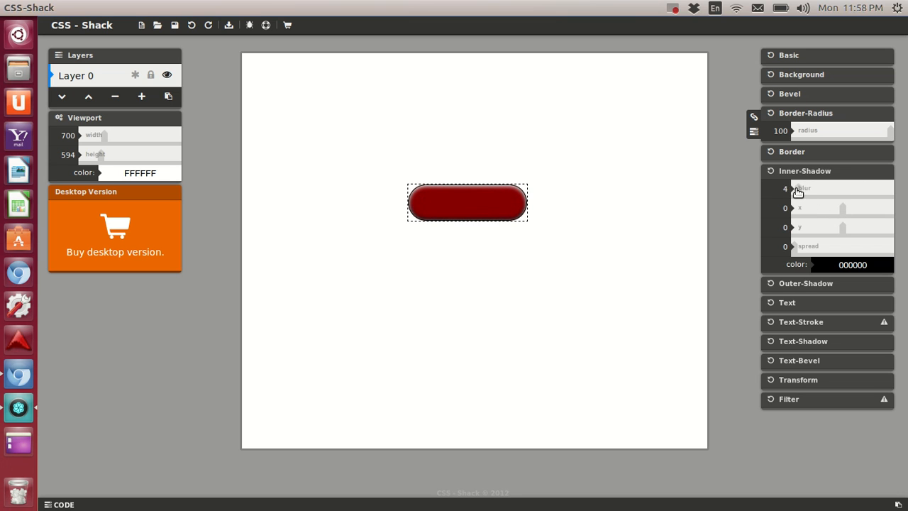
pyautogui.moveTo(802, 187); pyautogui.dragTo(812, 187)
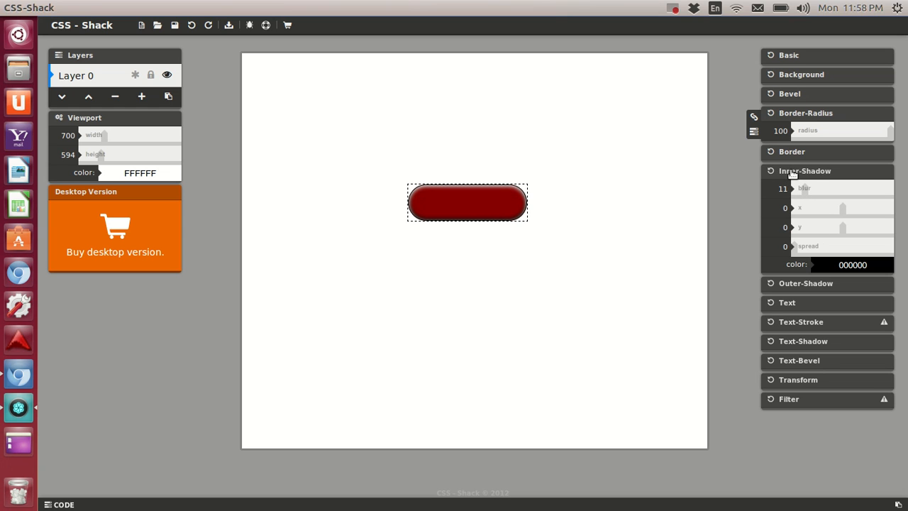
pyautogui.click(803, 170)
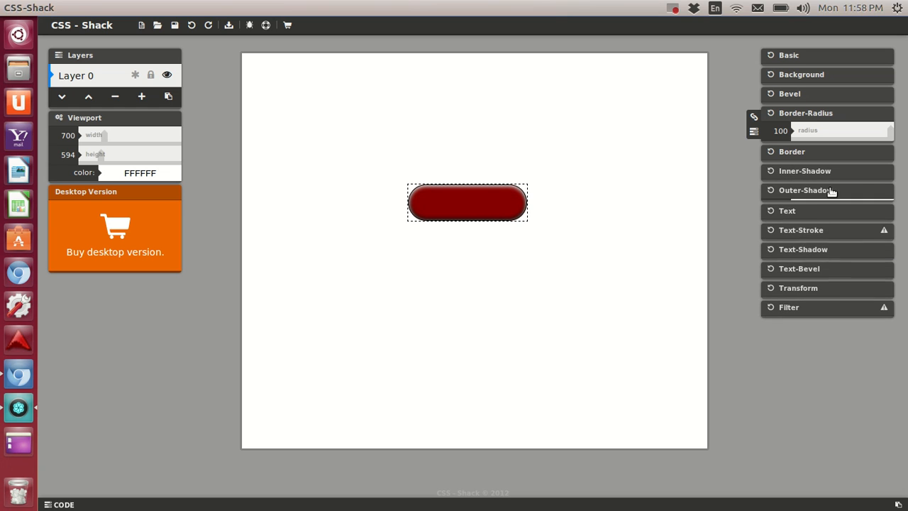
# Set the outer shadow blur to 1
pyautogui.click(806, 190)
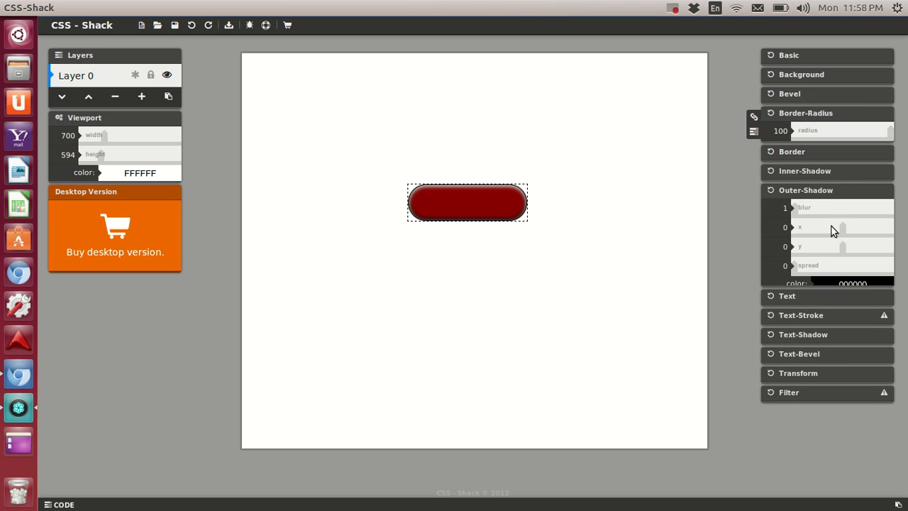
pyautogui.moveTo(823, 265); pyautogui.dragTo(843, 265)
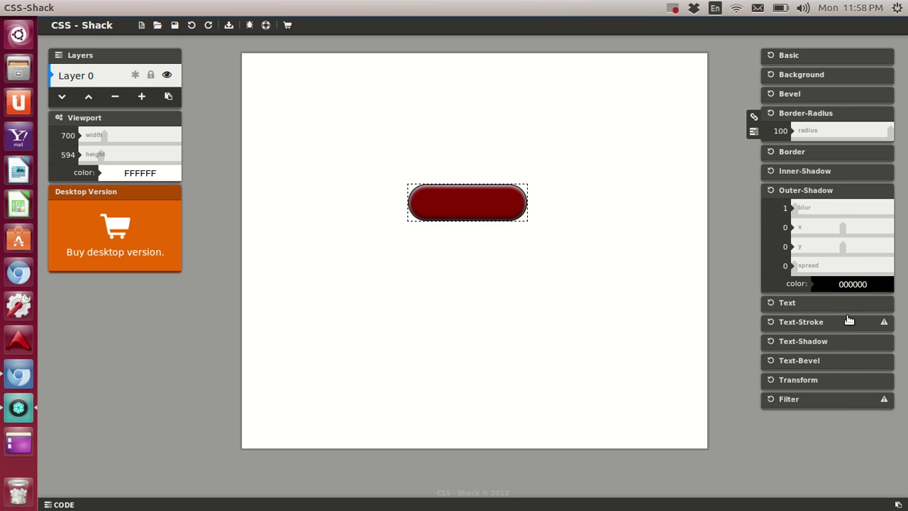
pyautogui.click(786, 302)
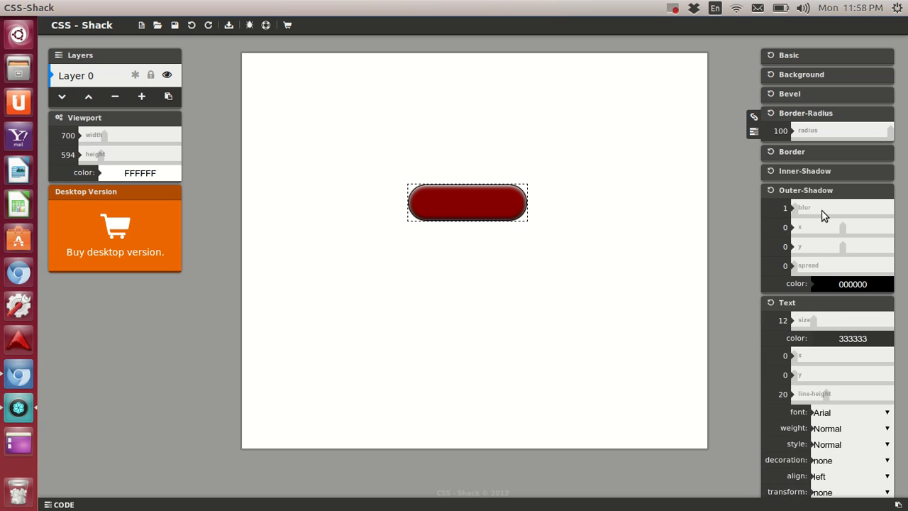
# Set the button's text content to 'Home' via the TEXT dialog
pyautogui.click(804, 190)
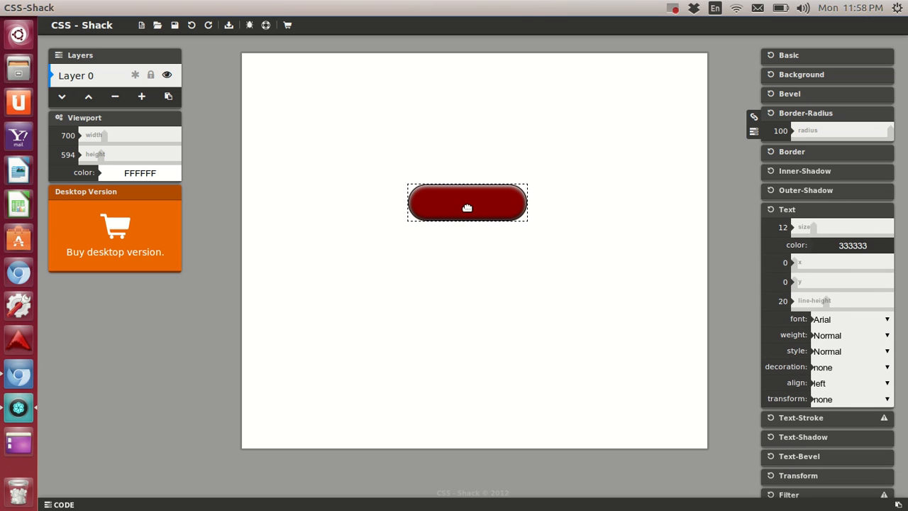
pyautogui.doubleClick(466, 205)
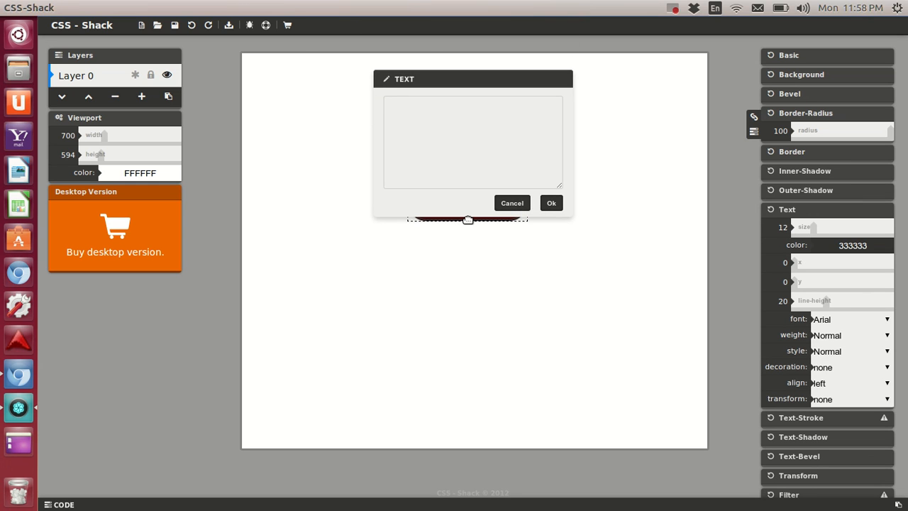
pyautogui.write('H')
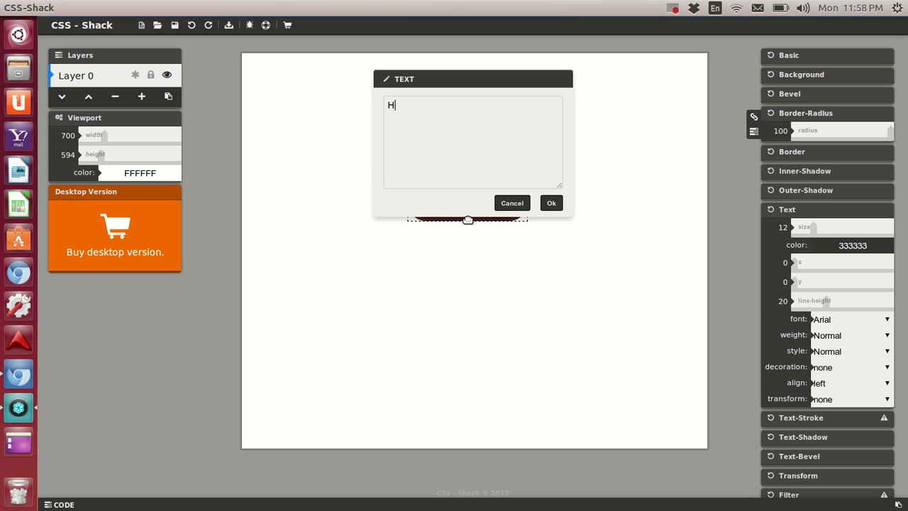
pyautogui.write('ome')
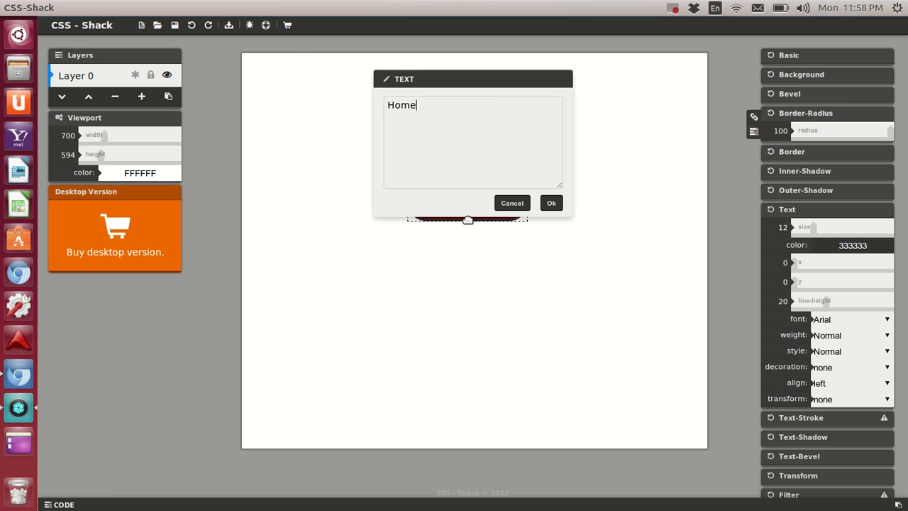
pyautogui.click(550, 201)
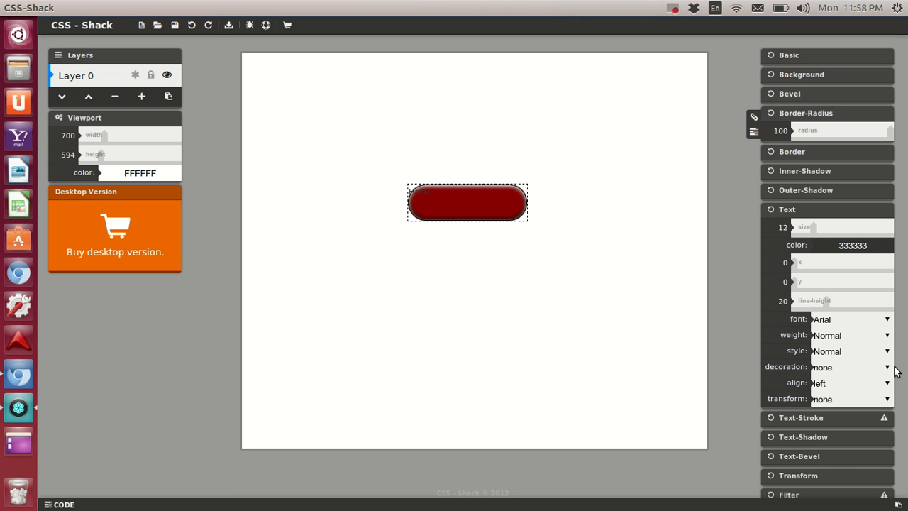
pyautogui.moveTo(814, 228)
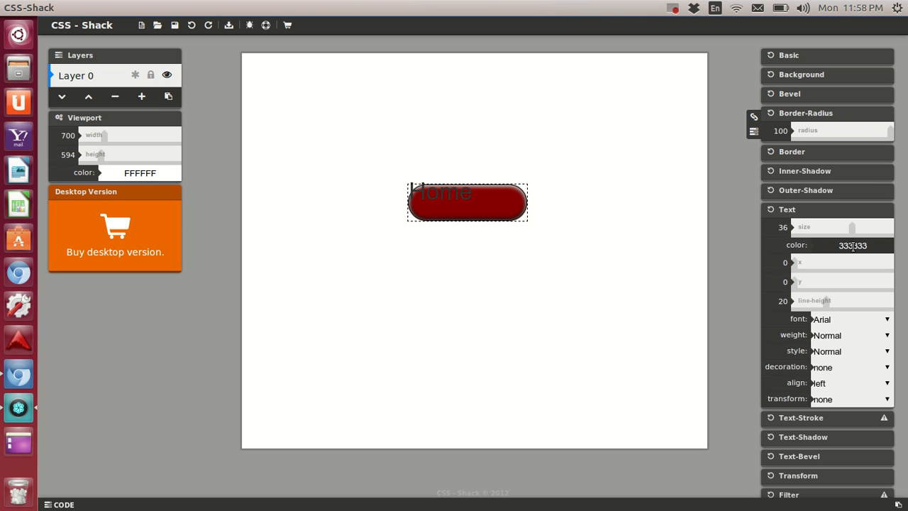
pyautogui.moveTo(797, 287)
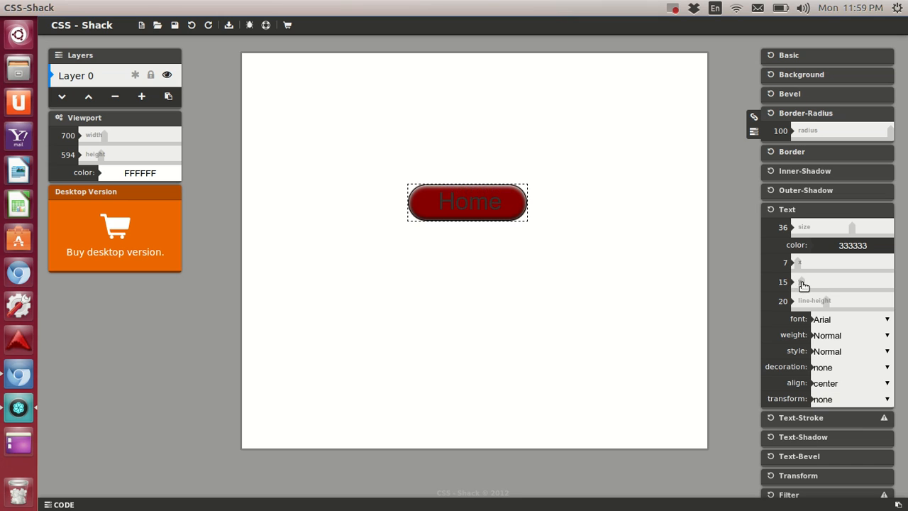
# Adjust the label's vertical padding to 14 and bring up its colour field
pyautogui.moveTo(802, 281); pyautogui.dragTo(801, 284)
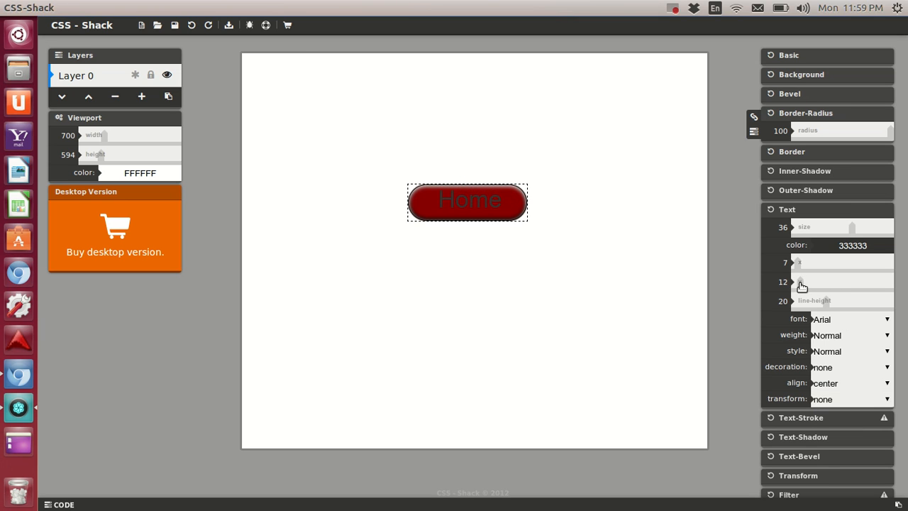
pyautogui.moveTo(801, 282); pyautogui.dragTo(802, 287)
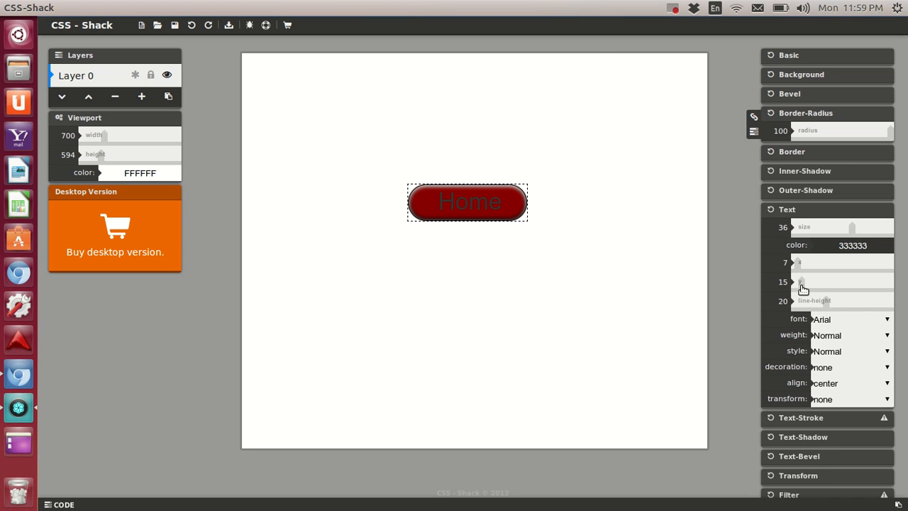
pyautogui.moveTo(844, 278)
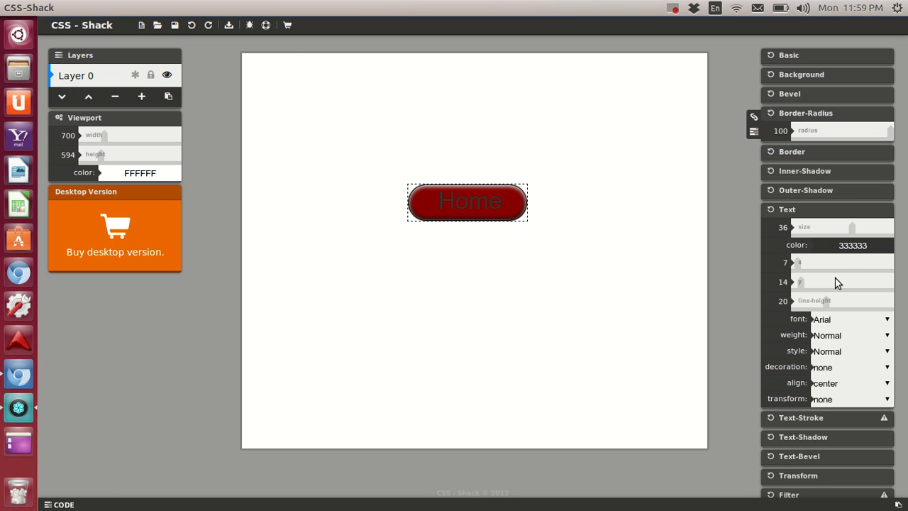
pyautogui.click(853, 244)
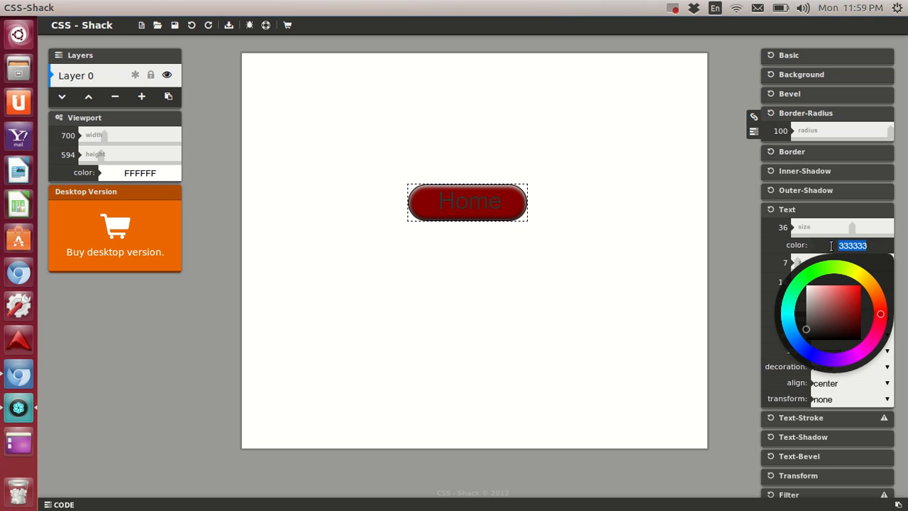
# Colour the Home text DDCCDD, keep normal style and make it Bold
pyautogui.write('dd')
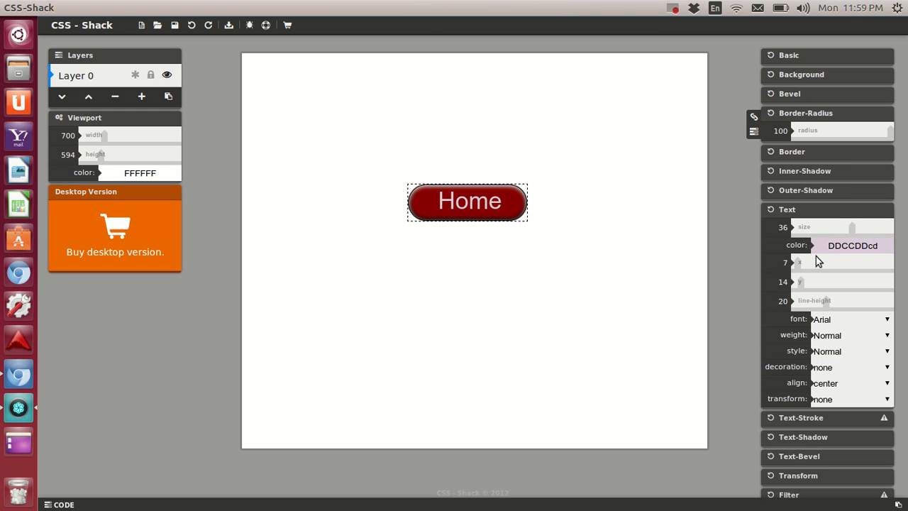
pyautogui.moveTo(846, 345)
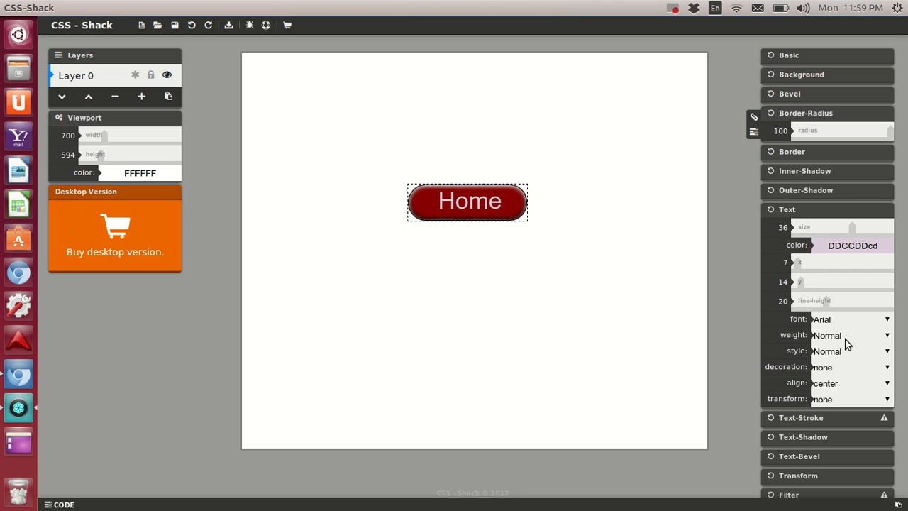
pyautogui.click(851, 352)
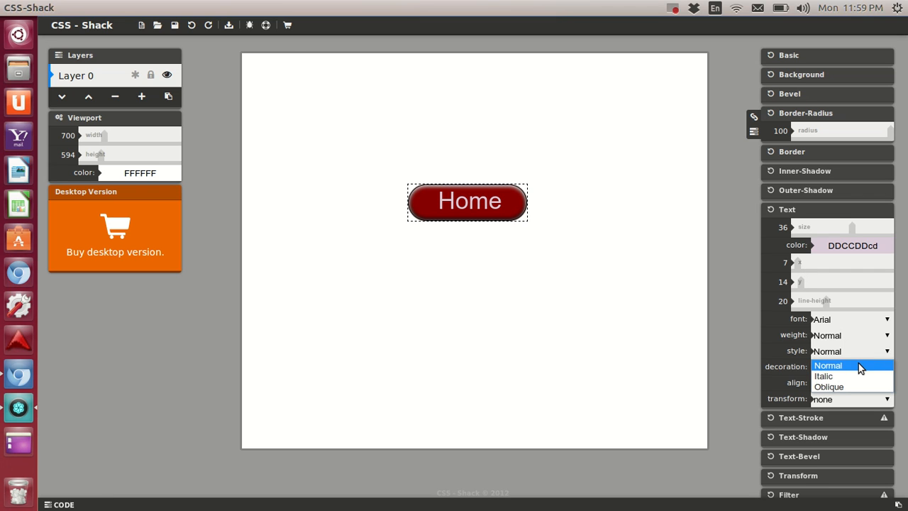
pyautogui.click(829, 366)
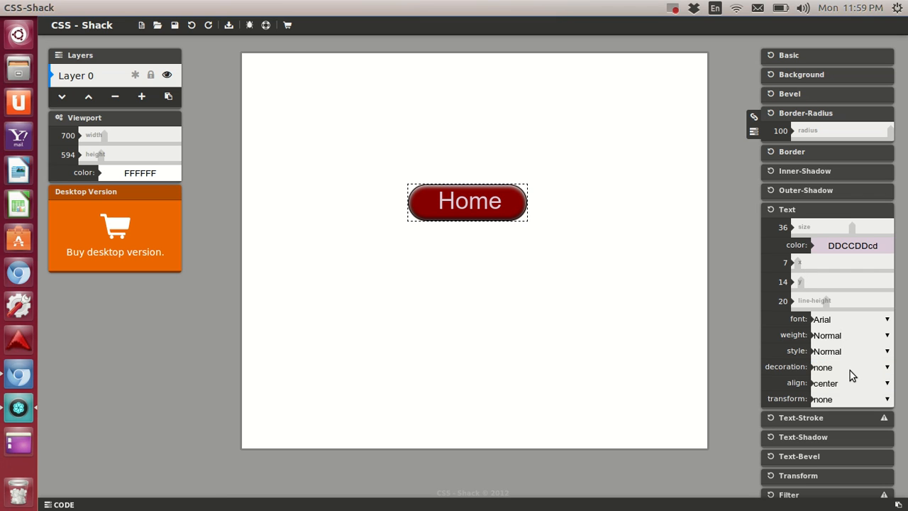
pyautogui.click(851, 334)
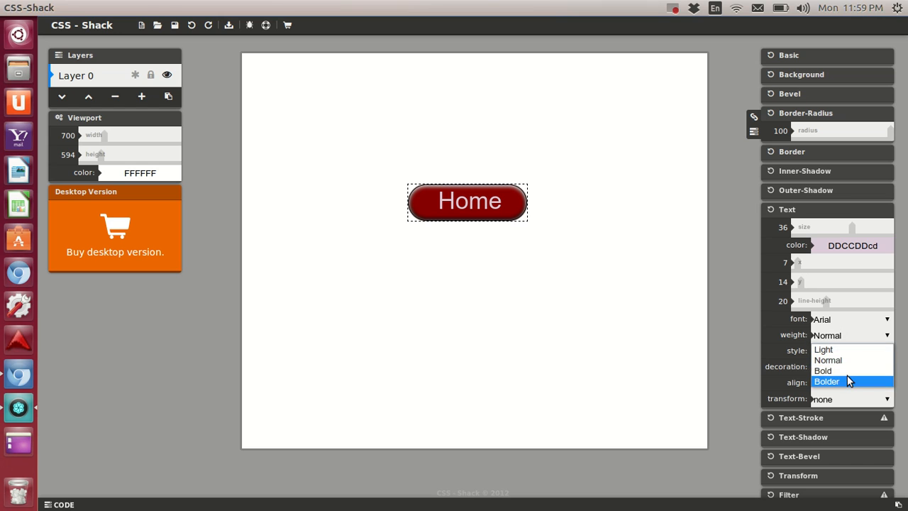
pyautogui.click(829, 370)
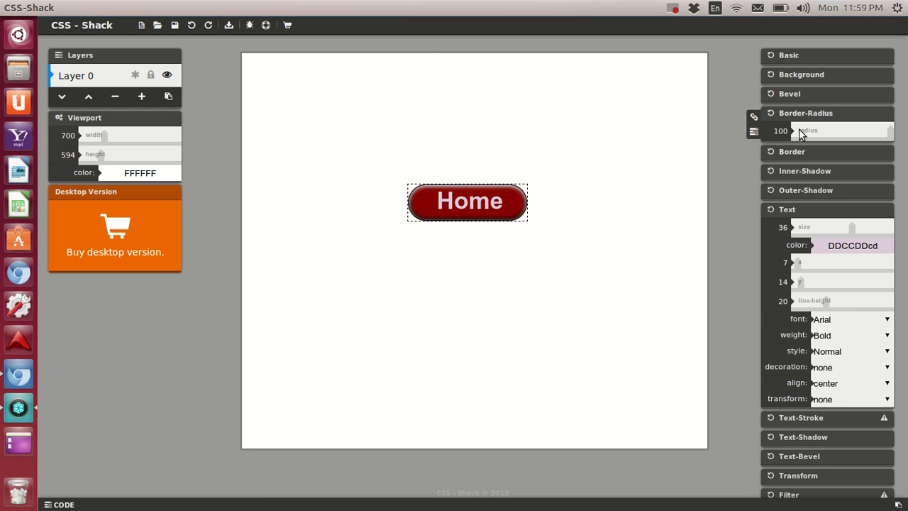
# Give the Home text a 1px black outline stroke
pyautogui.click(786, 210)
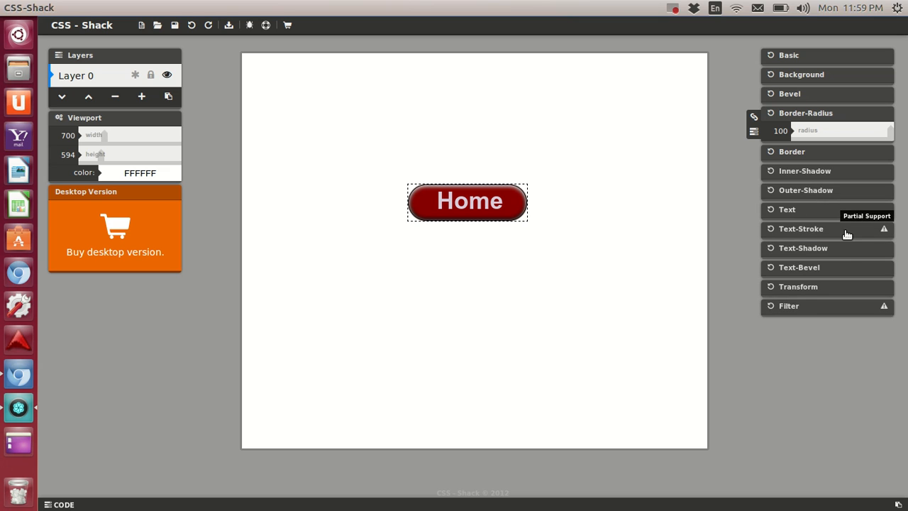
pyautogui.click(800, 229)
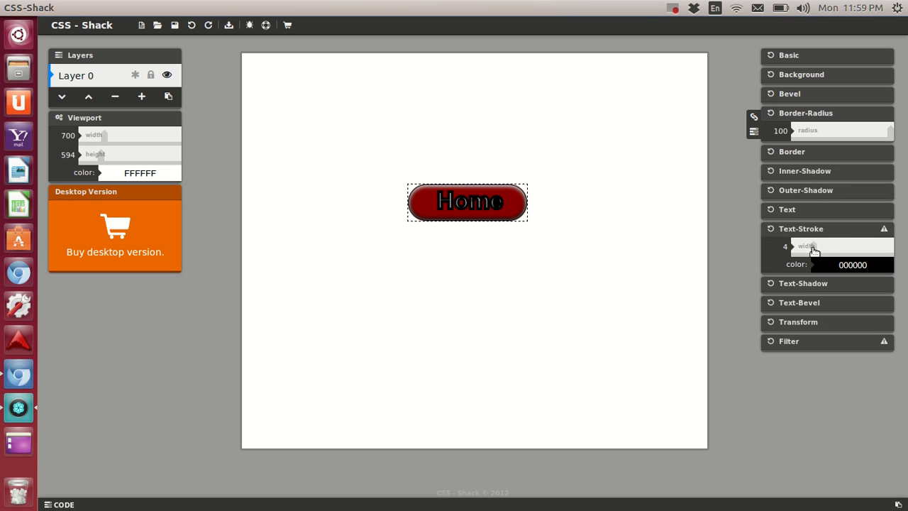
pyautogui.moveTo(811, 247); pyautogui.dragTo(794, 247)
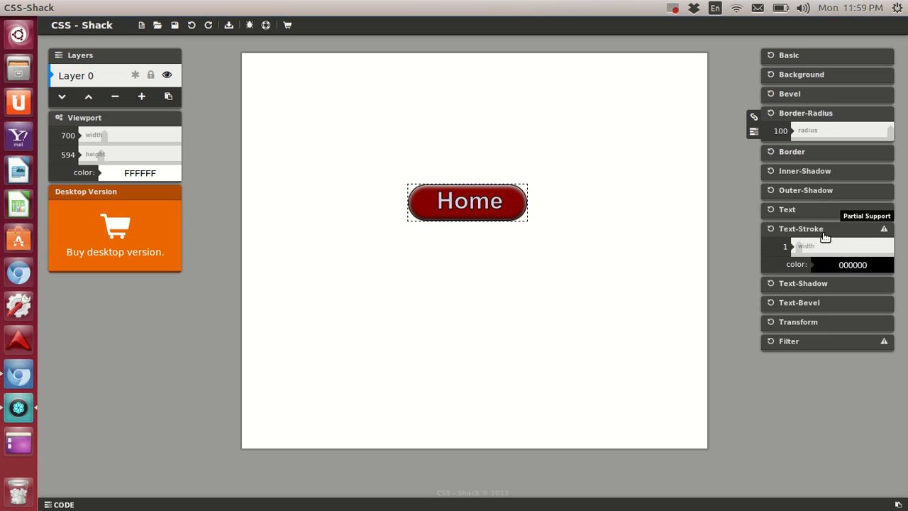
pyautogui.click(803, 246)
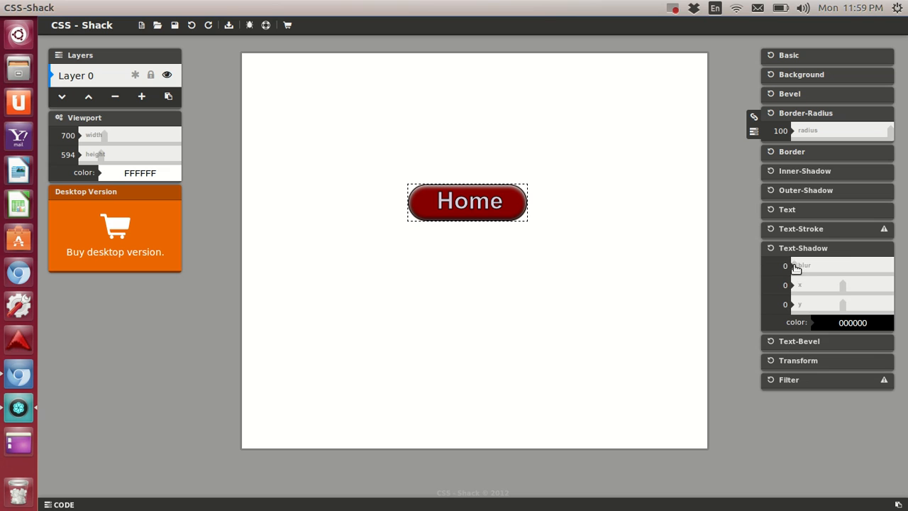
pyautogui.moveTo(772, 263)
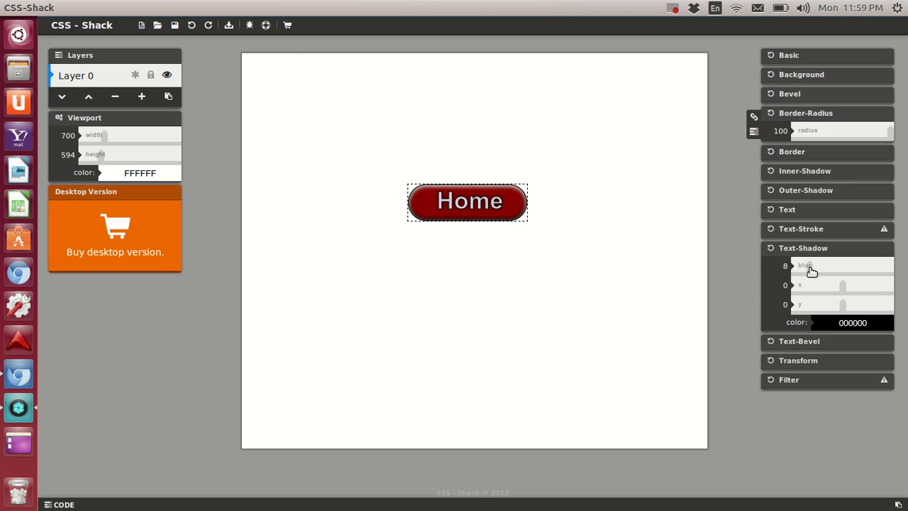
# Add a soft black text shadow with blur 4 to the Home label
pyautogui.moveTo(811, 265); pyautogui.dragTo(820, 265)
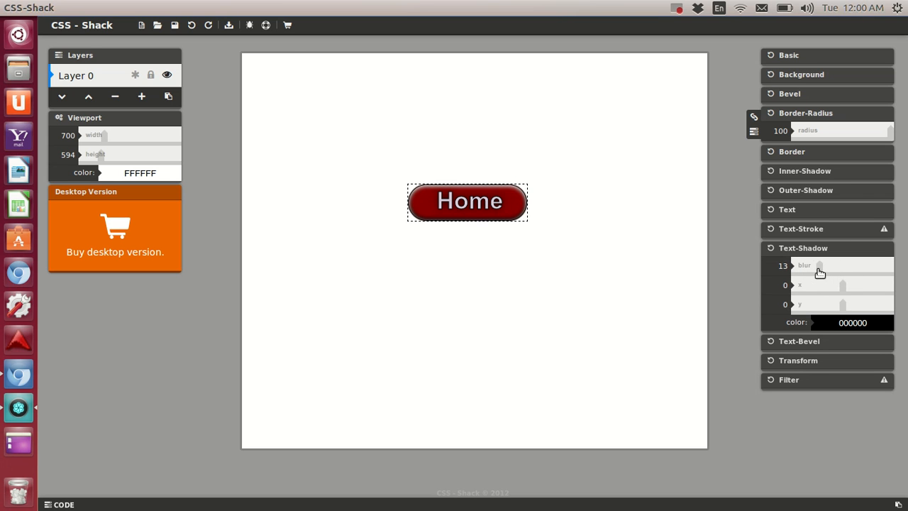
pyautogui.moveTo(820, 265); pyautogui.dragTo(812, 266)
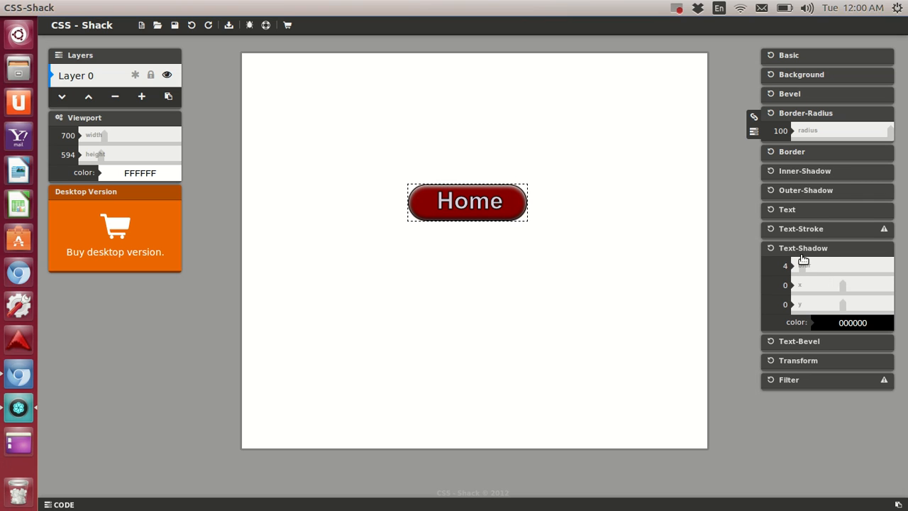
pyautogui.moveTo(805, 265); pyautogui.dragTo(794, 265)
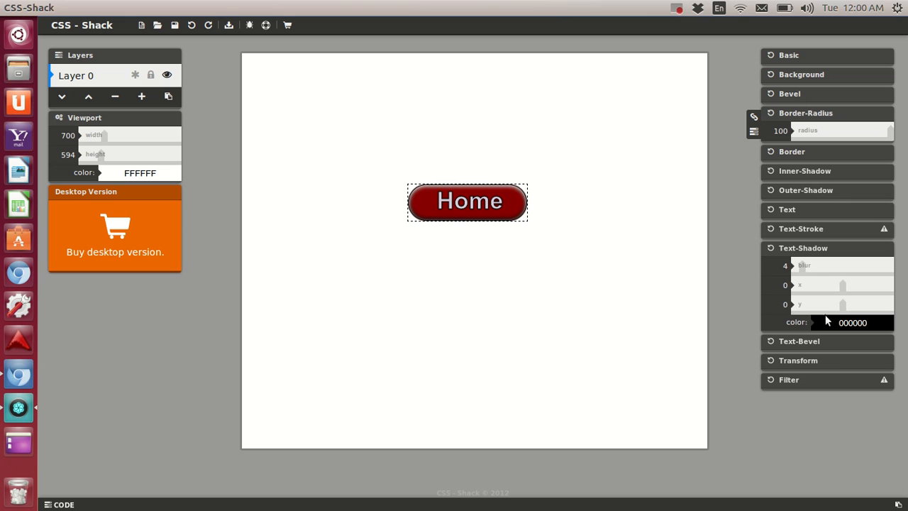
pyautogui.click(799, 340)
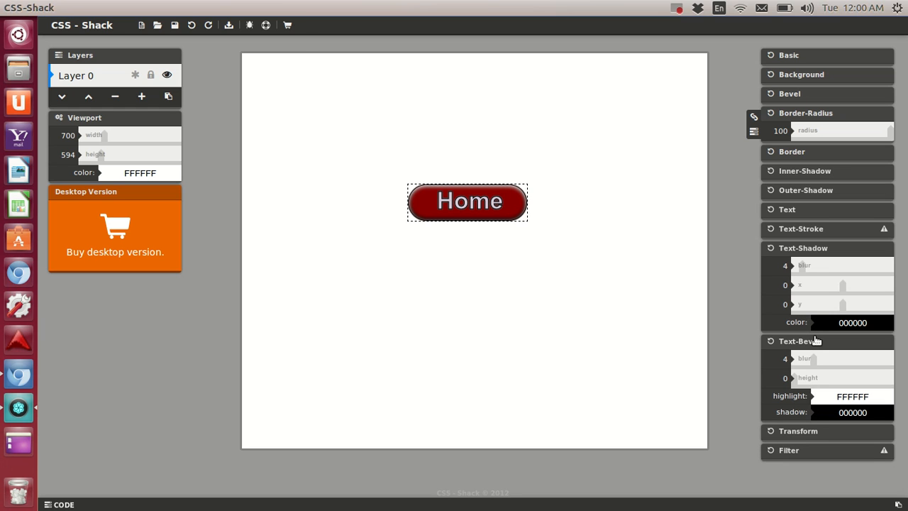
# Close the bevel settings and show the generated CSS code panel below the canvas
pyautogui.click(799, 340)
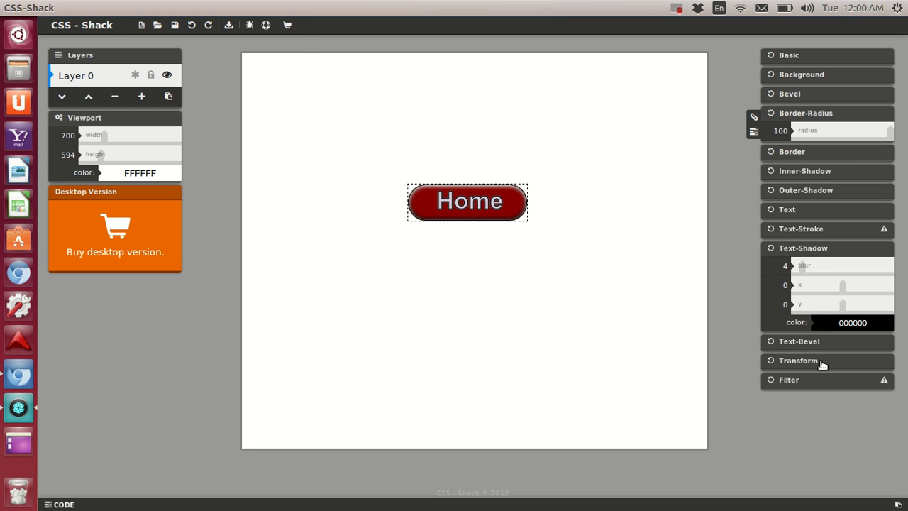
pyautogui.click(797, 362)
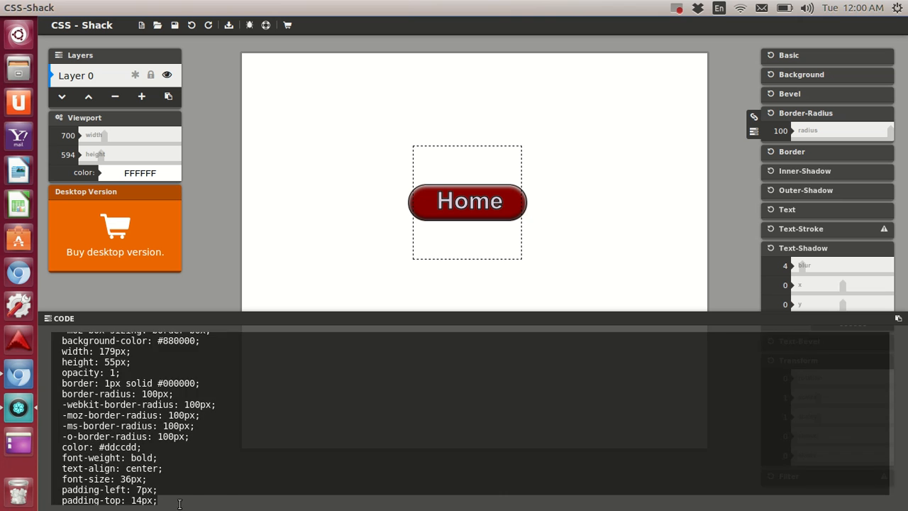
pyautogui.scroll(-3)
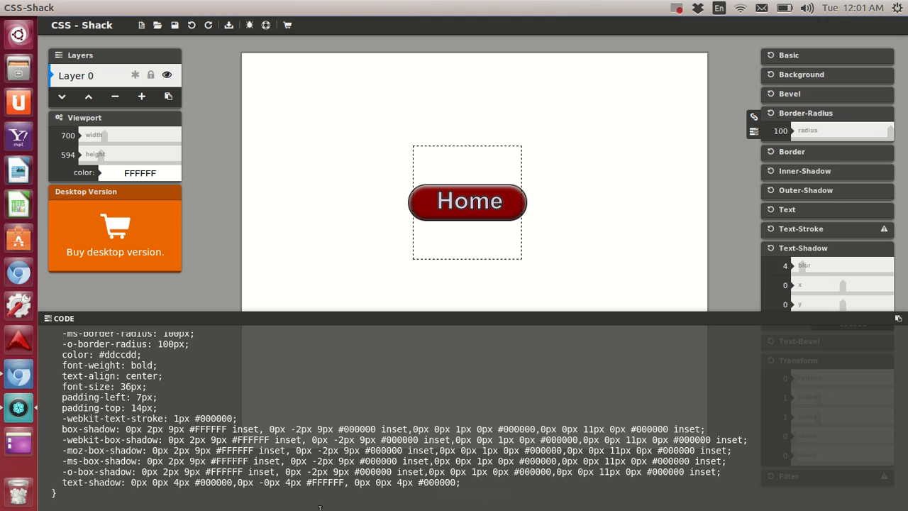
pyautogui.moveTo(383, 356)
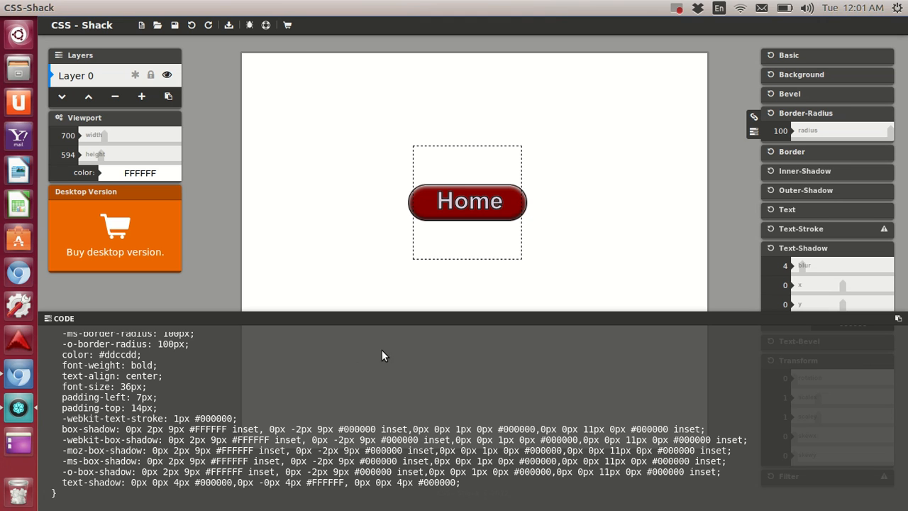
pyautogui.moveTo(675, 8)
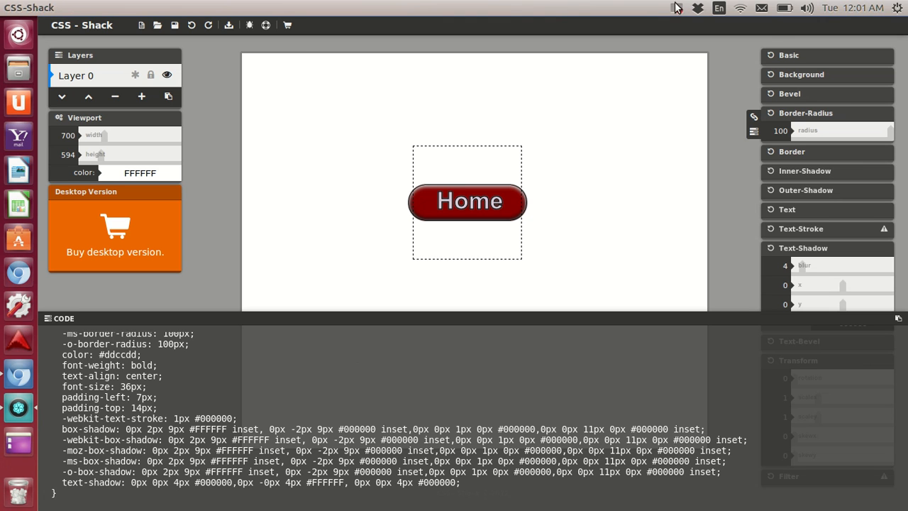